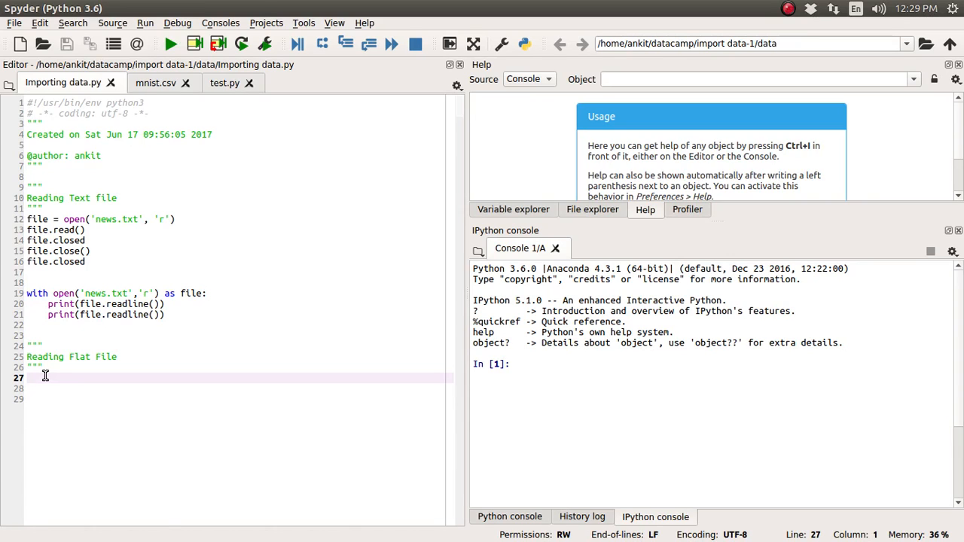
mouse_move(86, 258)
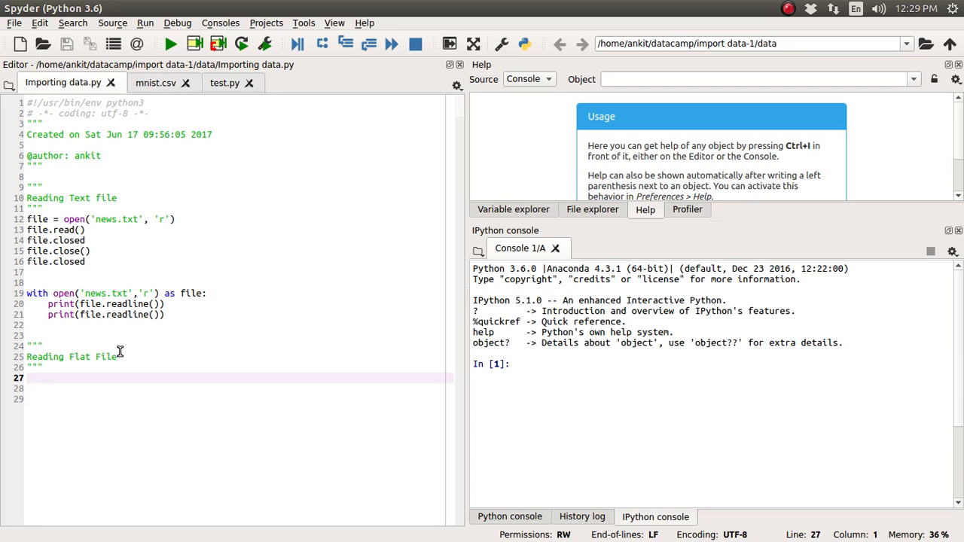
Add the comment line '#numpy ,pandas' beneath the Reading Flat File heading
left_click(85, 357)
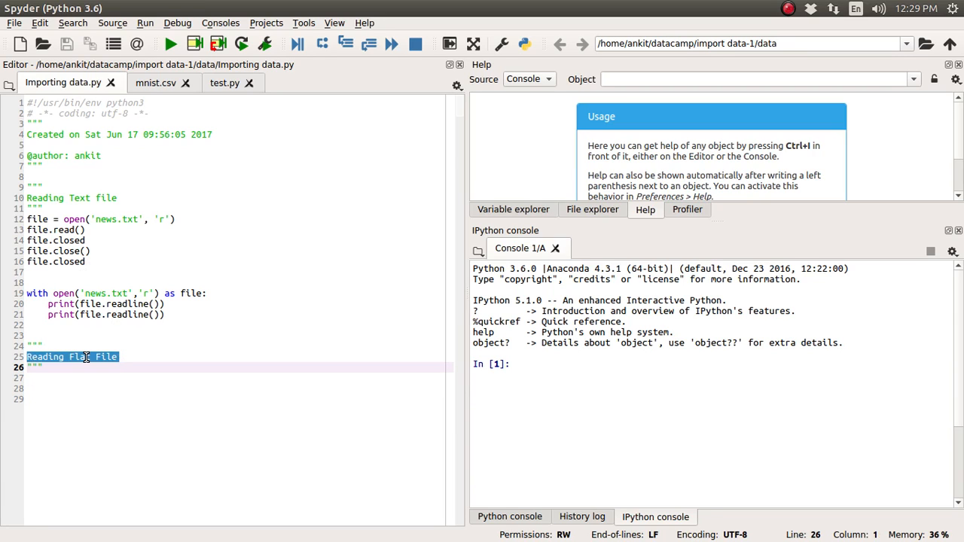
mouse_move(58, 376)
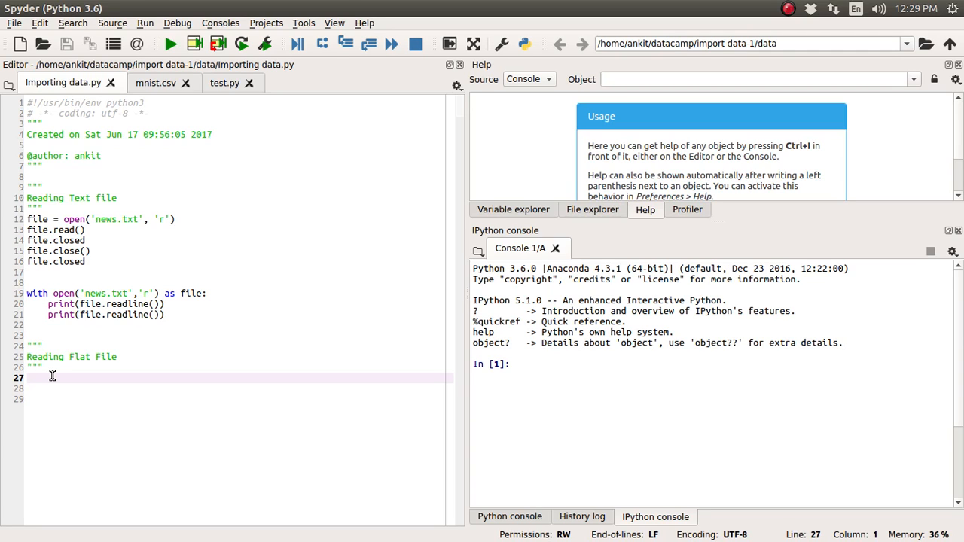
type("numpy ,pan")
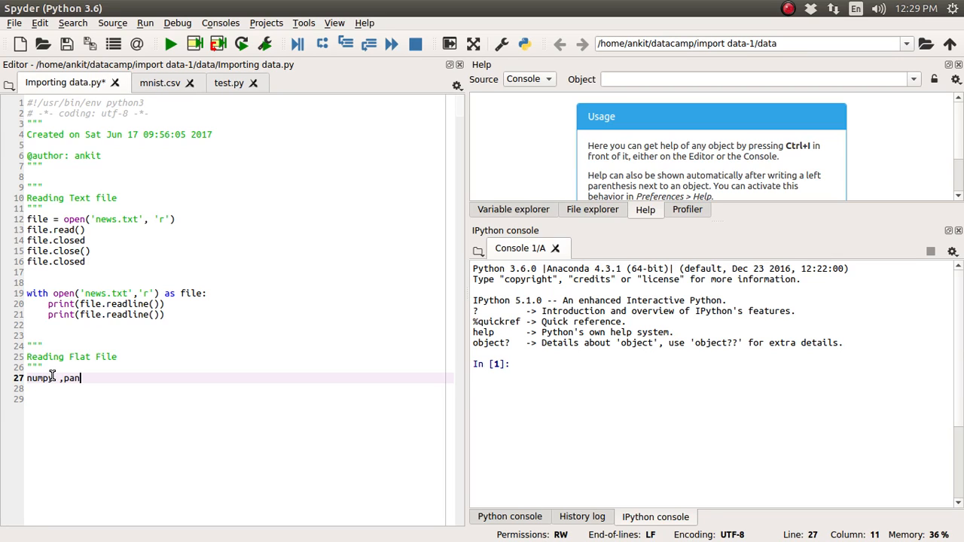
type("das")
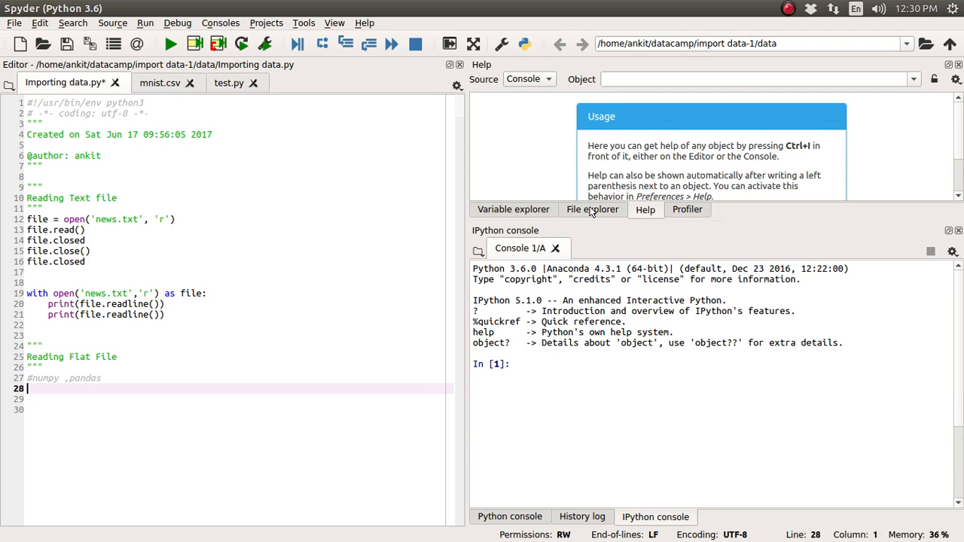
Browse the data folder's mnist.csv and titanic.csv, viewing mnist.csv's comma-separated rows
left_click(592, 210)
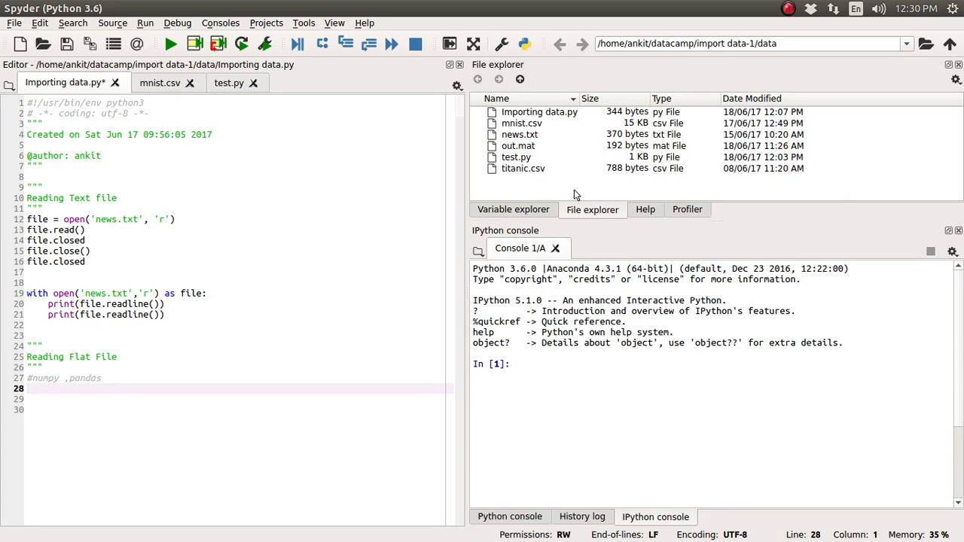
left_click(522, 123)
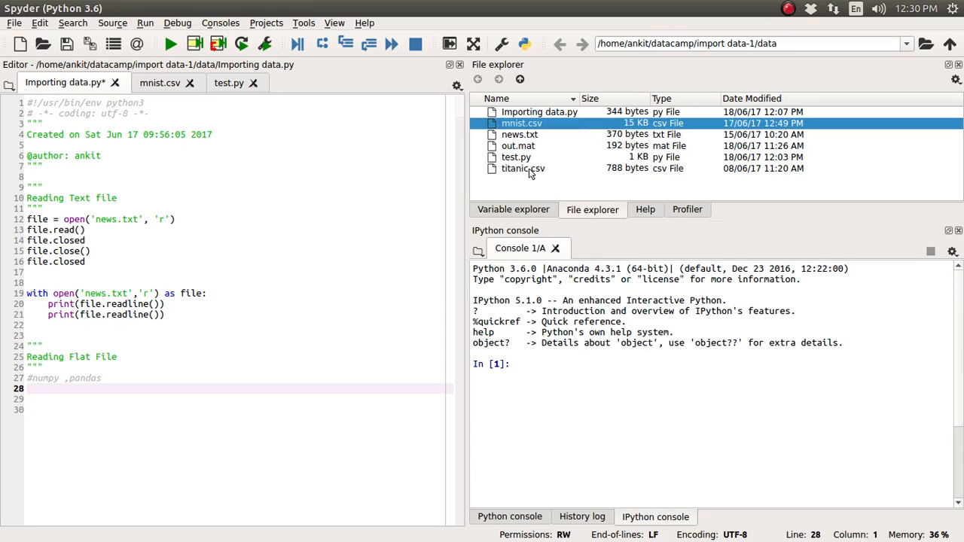
left_click(523, 168)
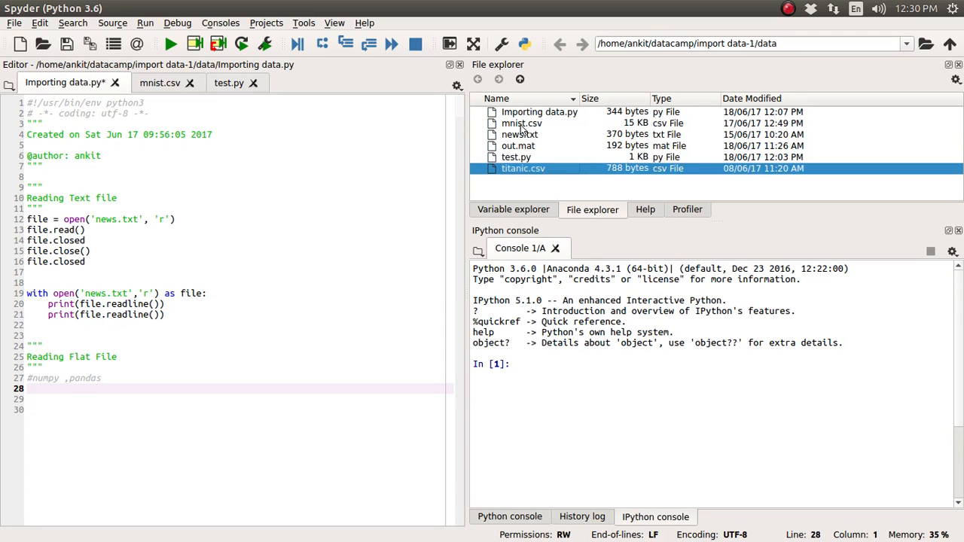
left_click(521, 123)
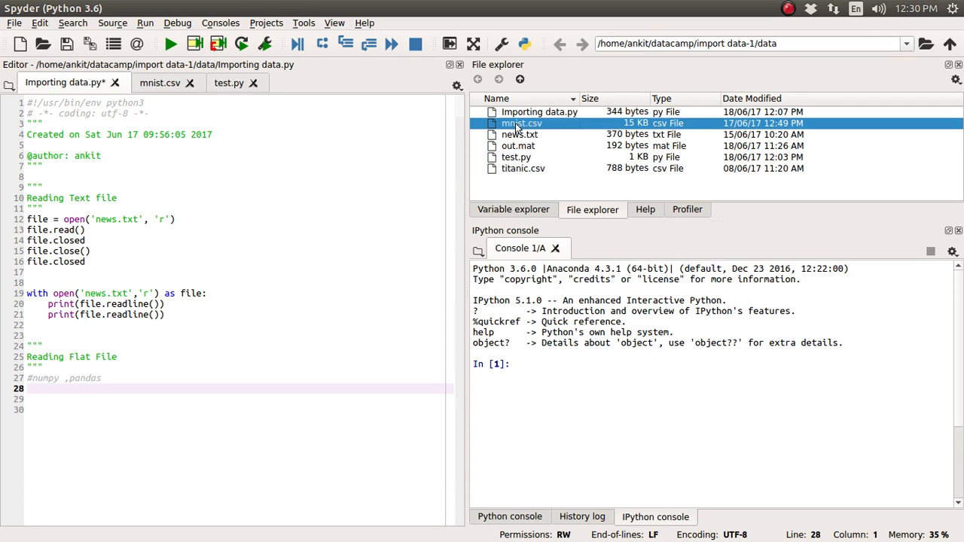
left_click(159, 82)
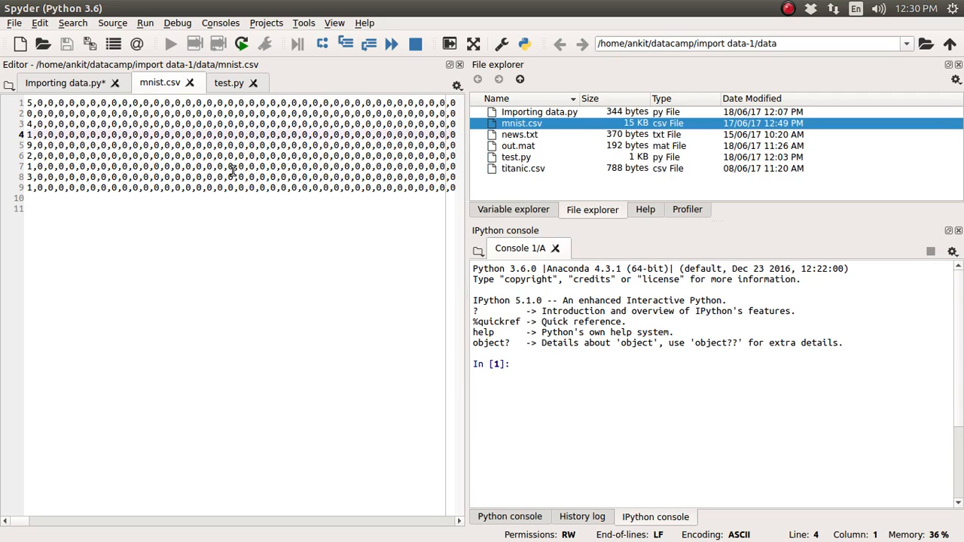
left_click(64, 83)
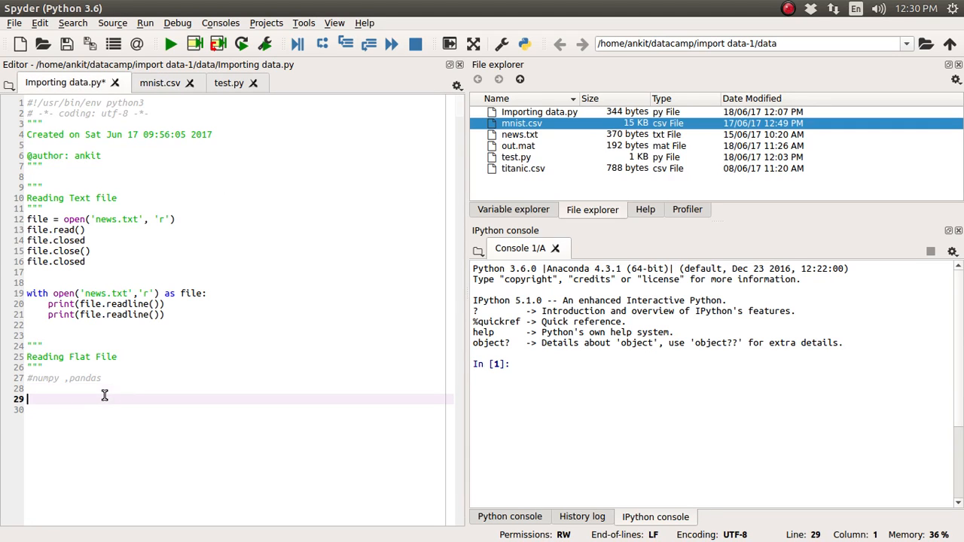
Add the line 'import numpy as np' to the script
type("import nu")
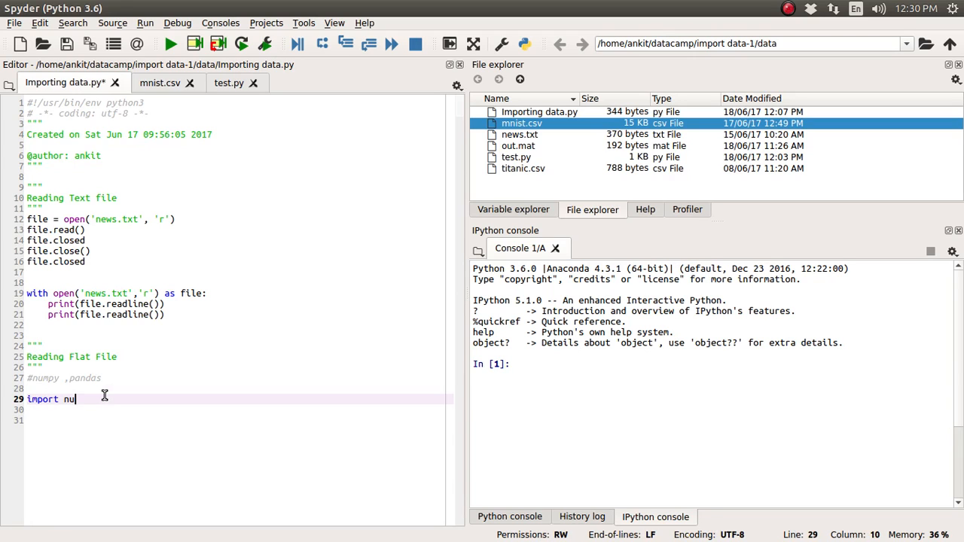
type("mpy")
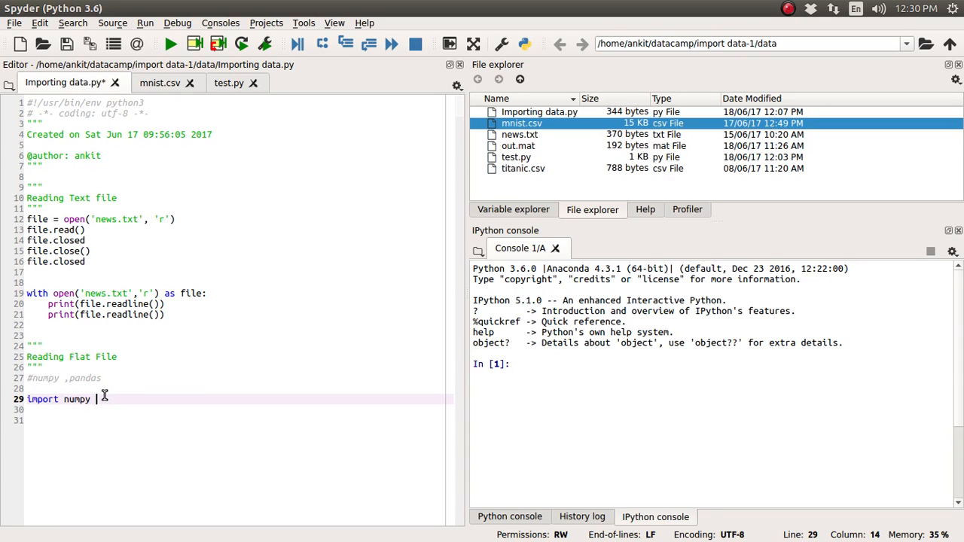
type("as np")
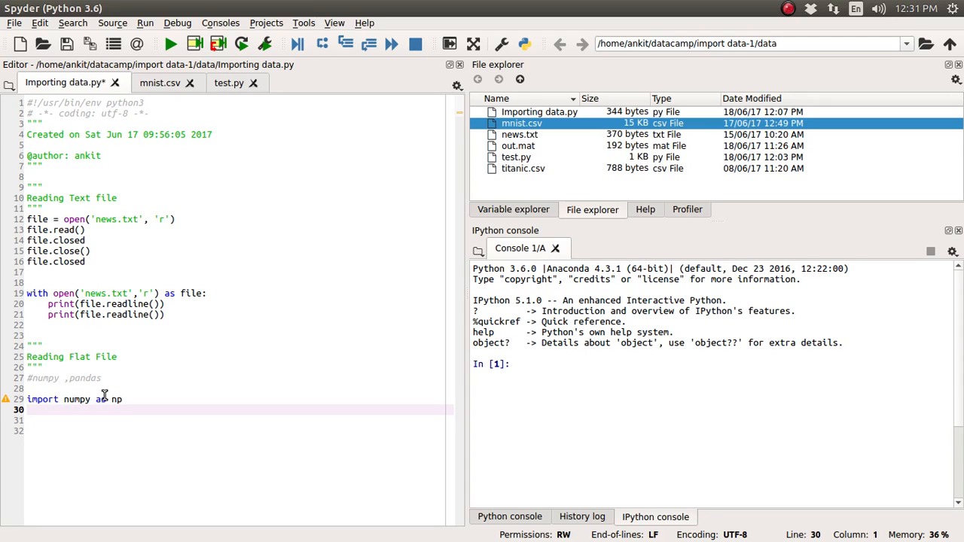
Start an empty np.loadtxt() call on the next line
type("np")
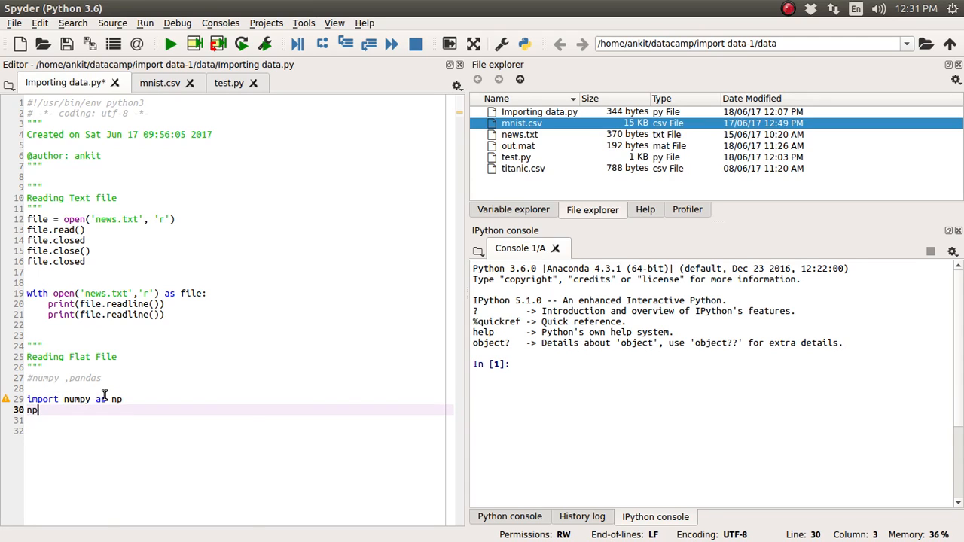
type("l")
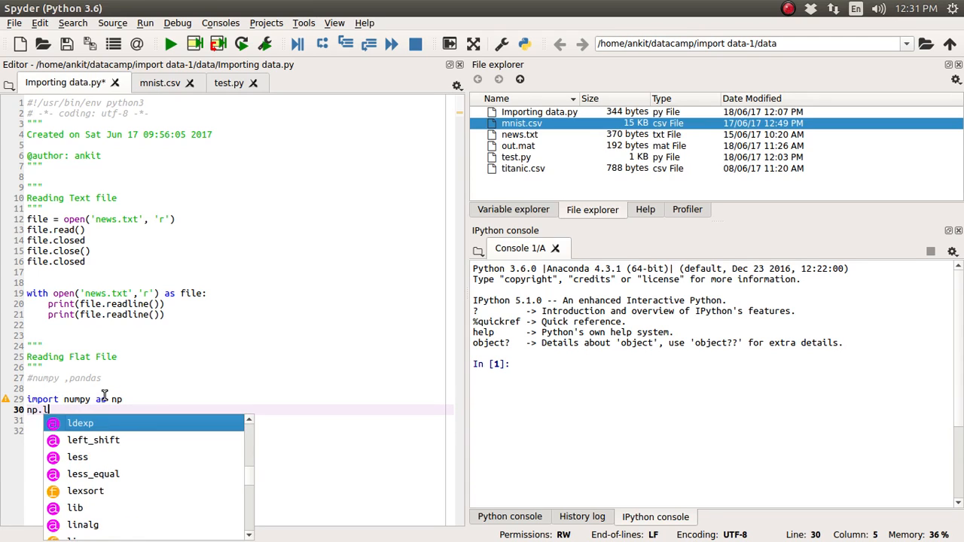
type("oadtxt")
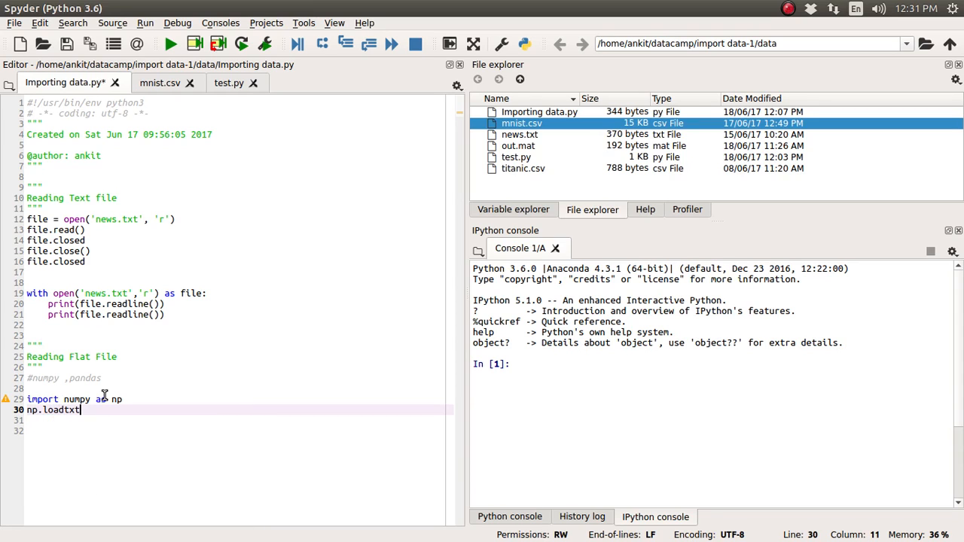
type("()")
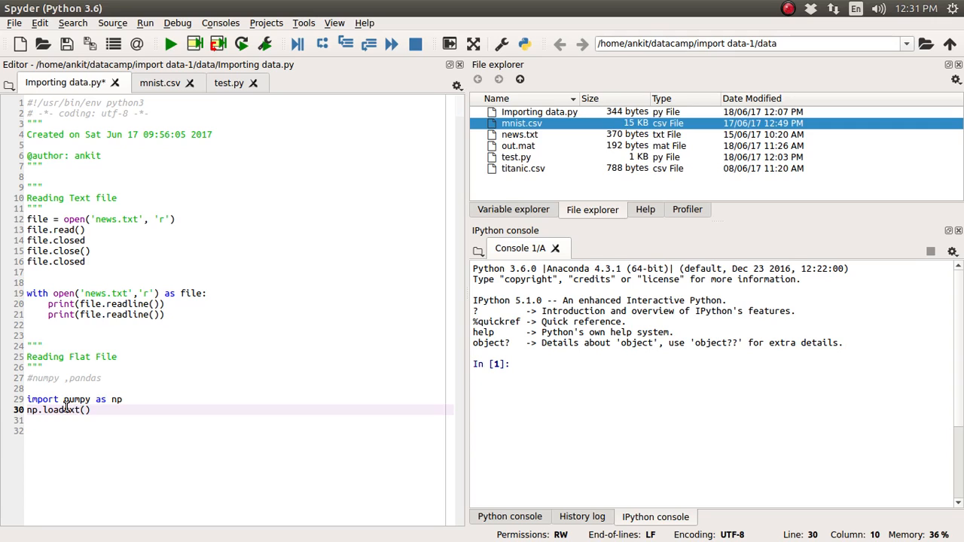
Show the loadtxt help and pass 'mnist.csv' as the file argument
double_click(56, 410)
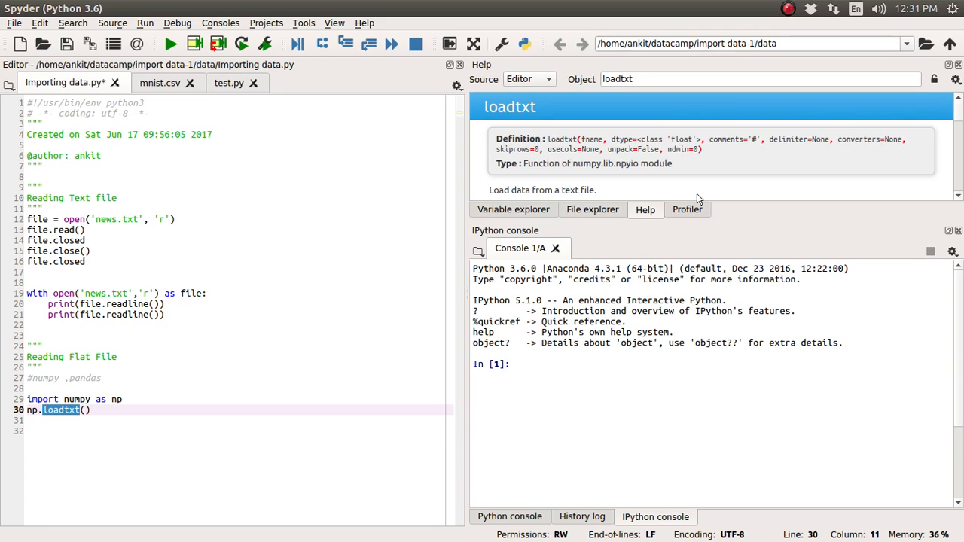
mouse_move(742, 250)
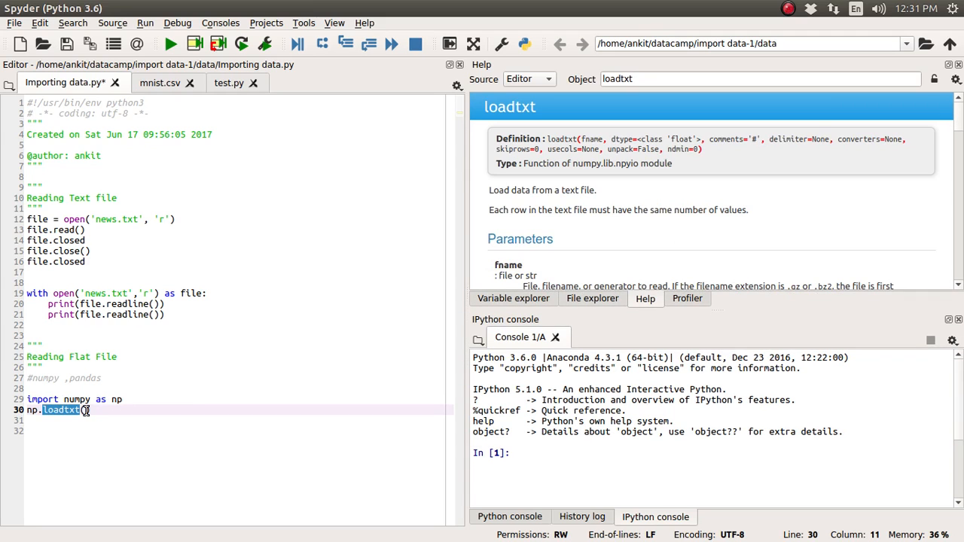
type("''")
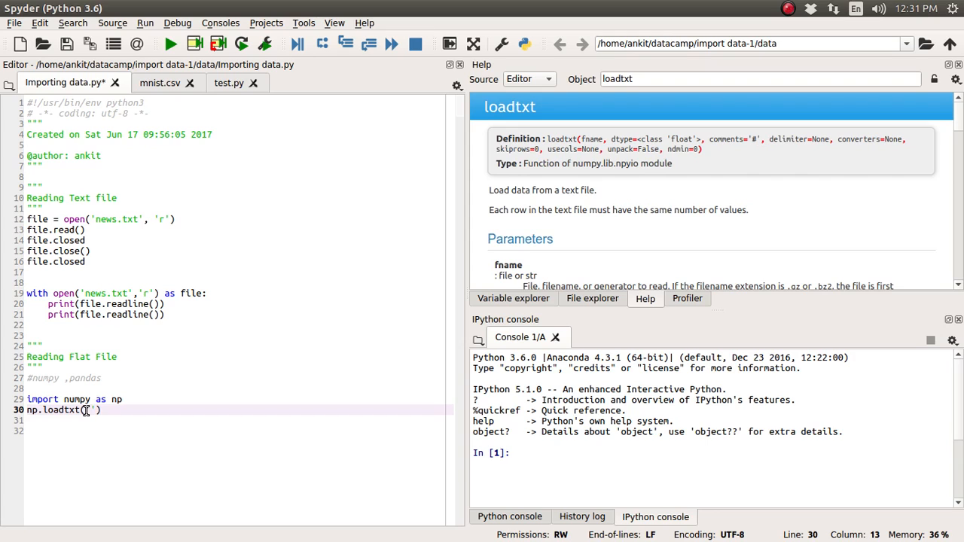
type("mnist")
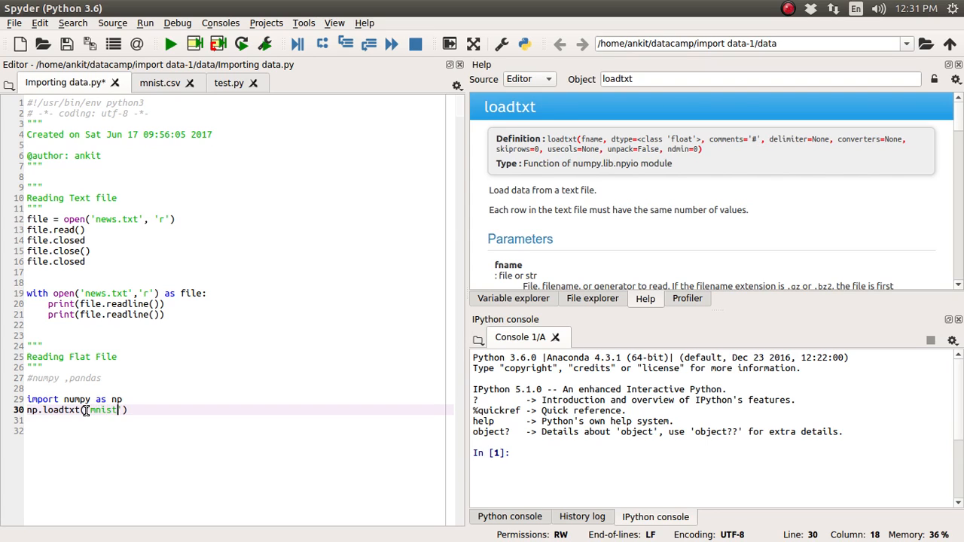
type(".csv,")
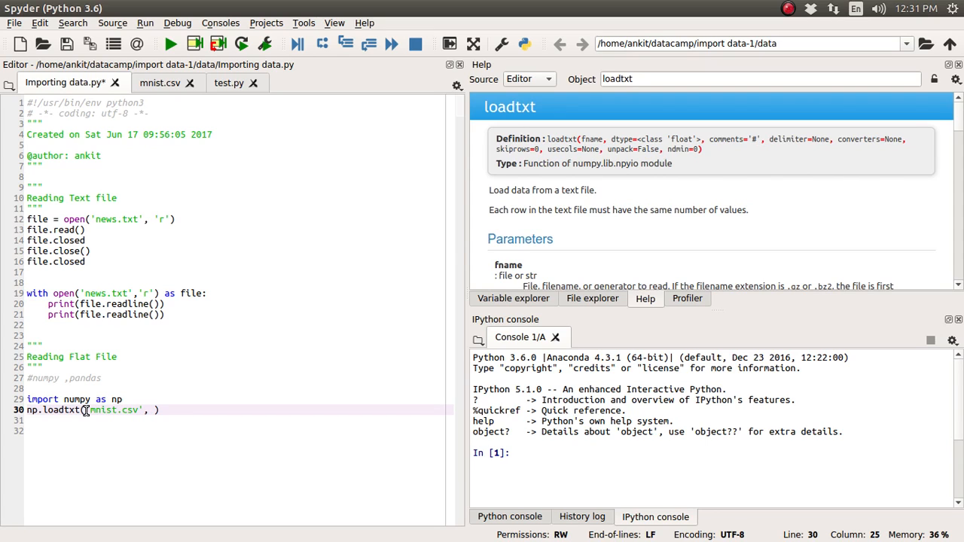
Add dtype=float and delimeter=',' and assign the result to mnist_data
type("dty")
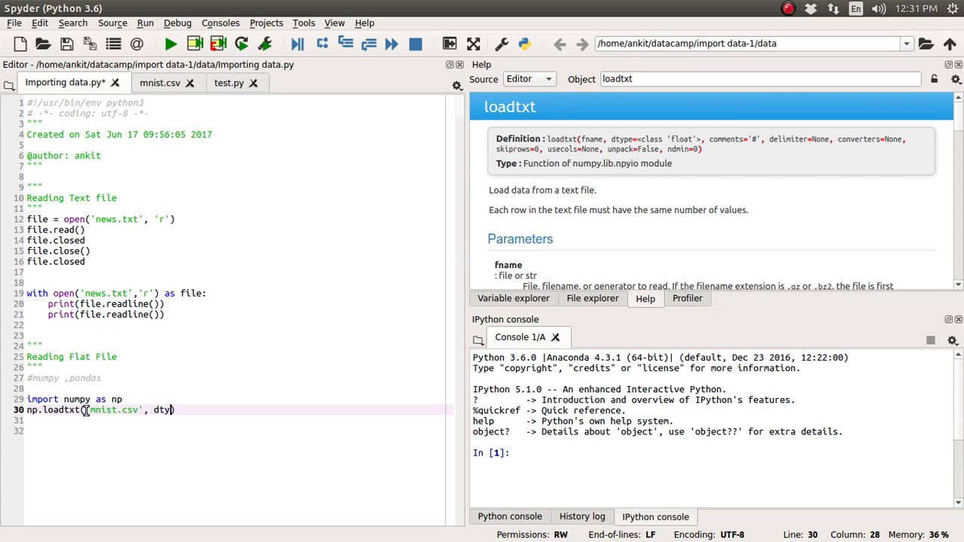
type("pe=")
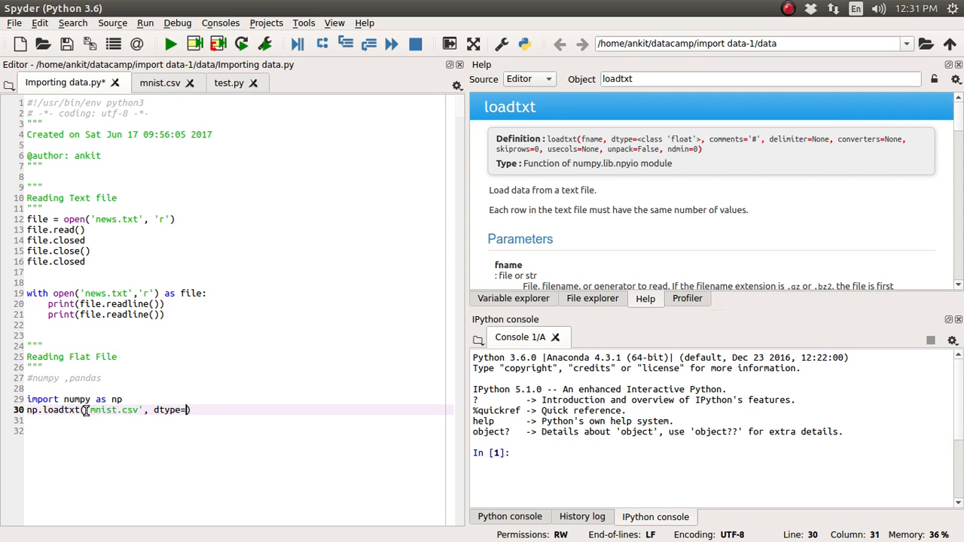
type("float")
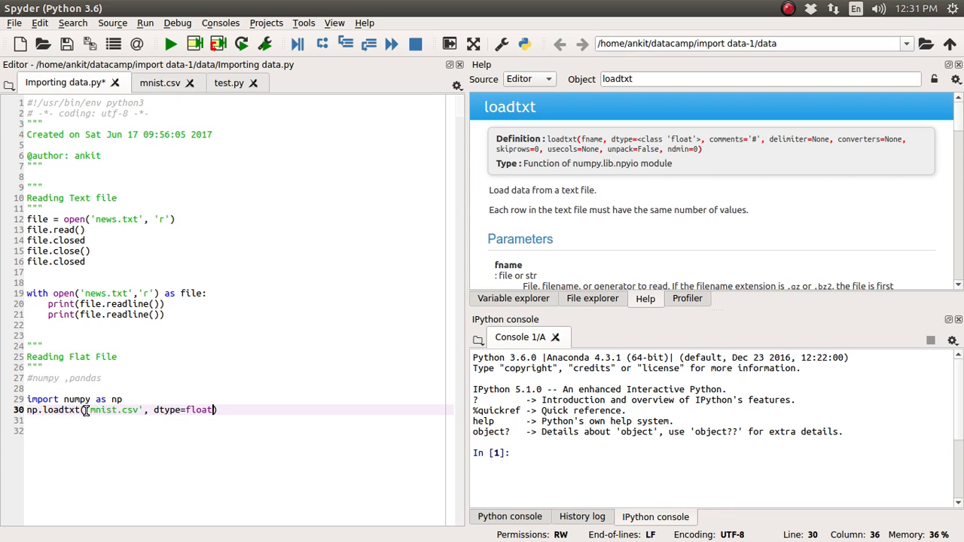
type(",")
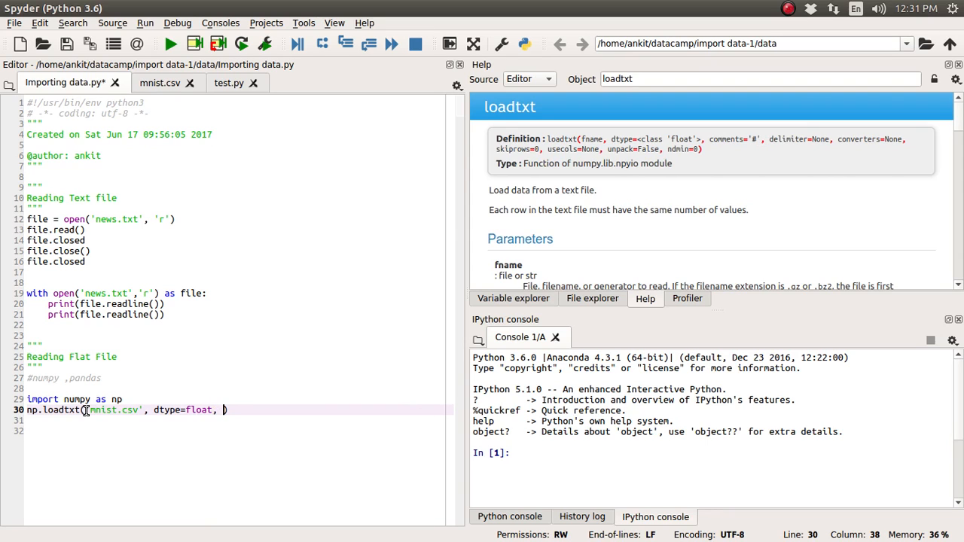
type("delimeter='")
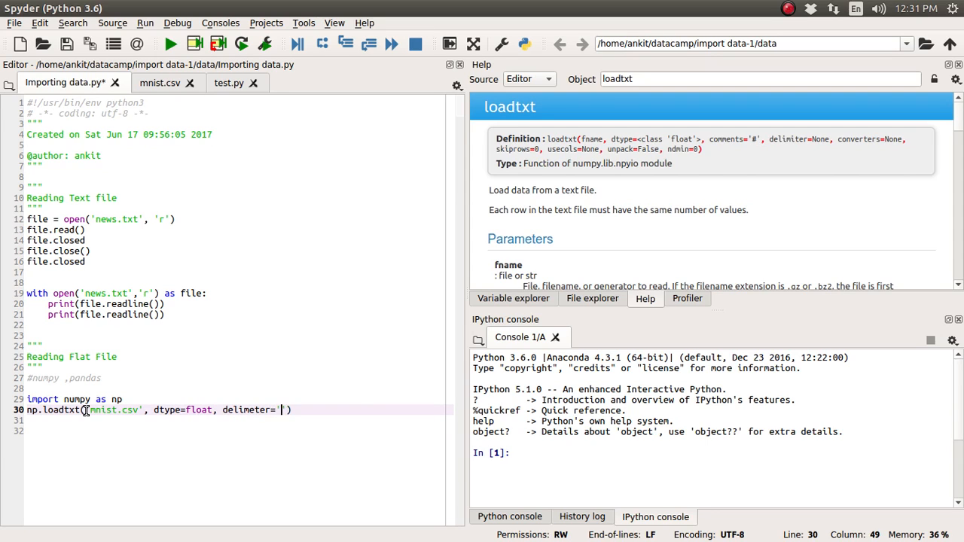
type(",")
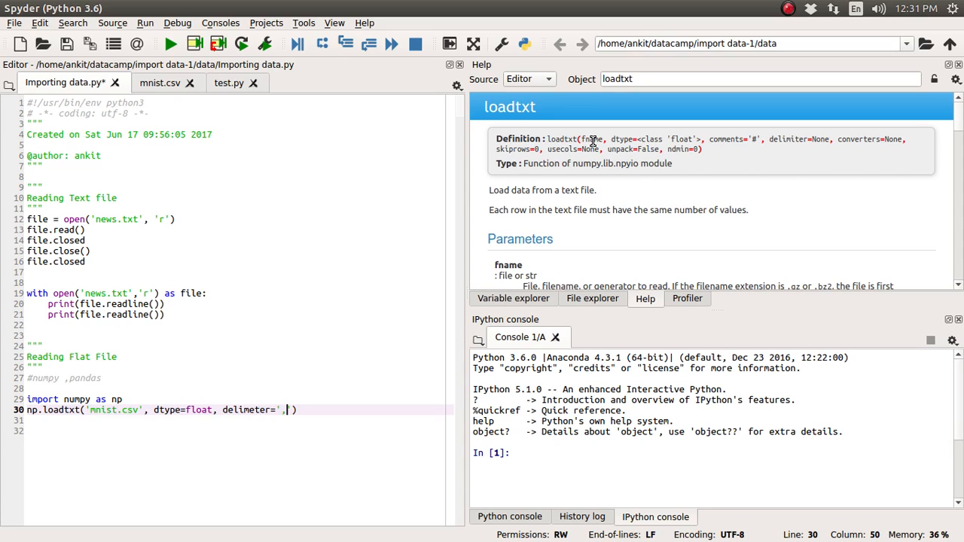
double_click(621, 139)
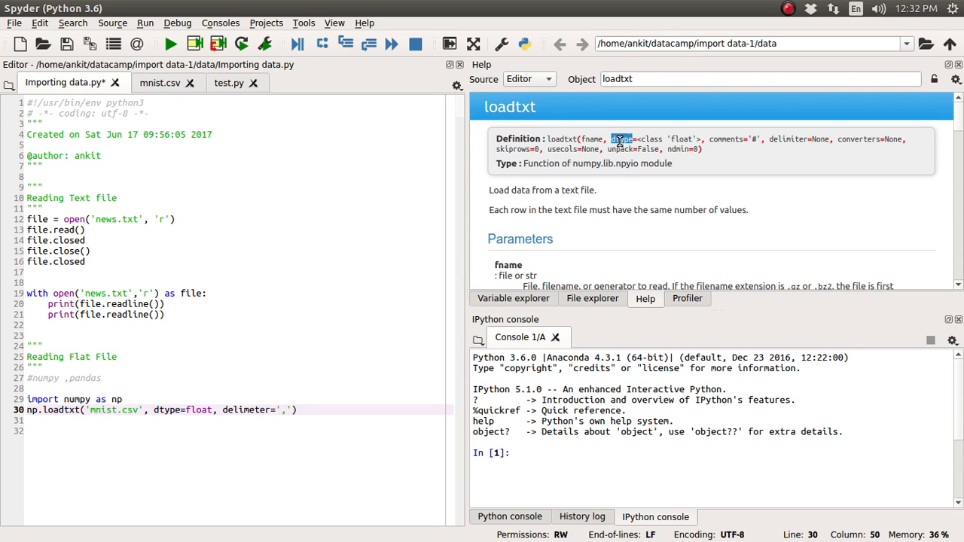
mouse_move(792, 141)
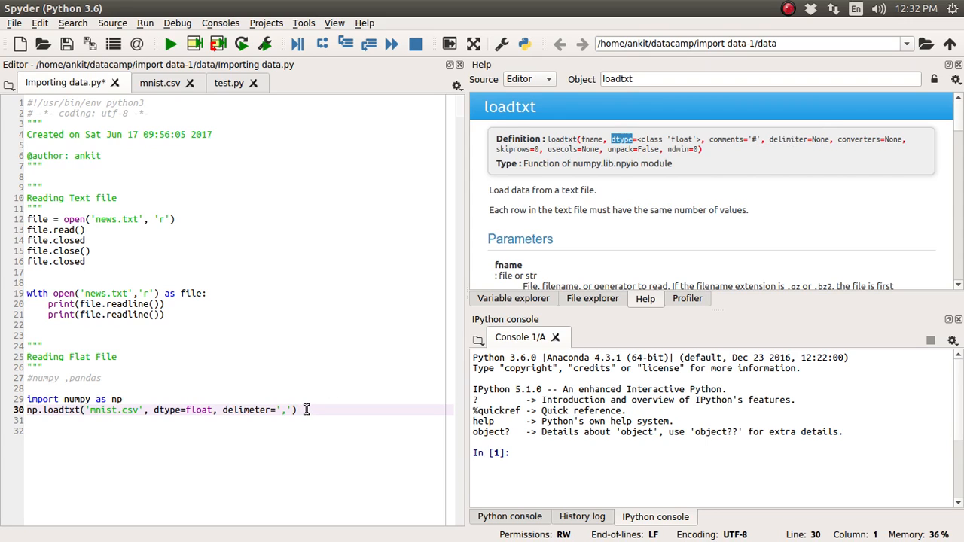
type("mnist_data =")
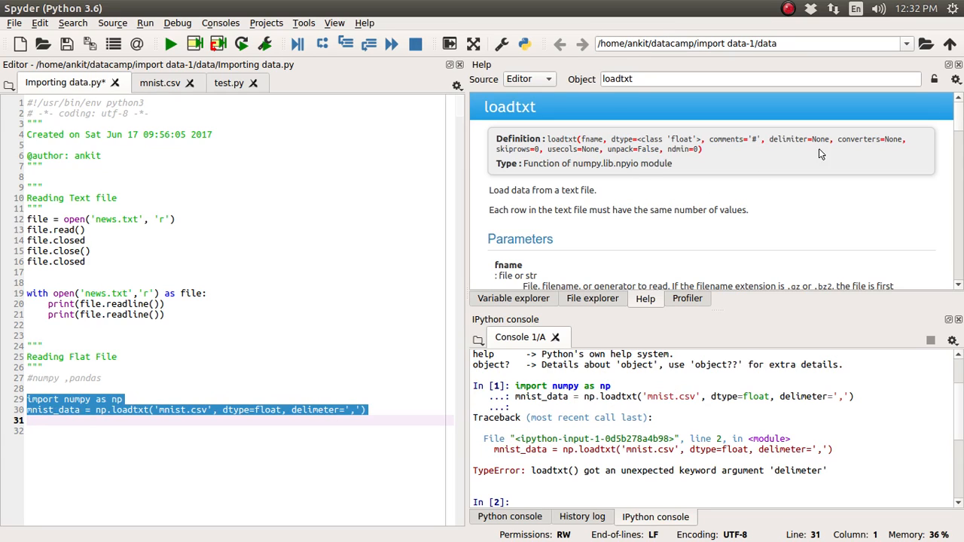
Correct 'delimeter' to 'delimiter' on line 30 and re-run the mnist load
double_click(787, 138)
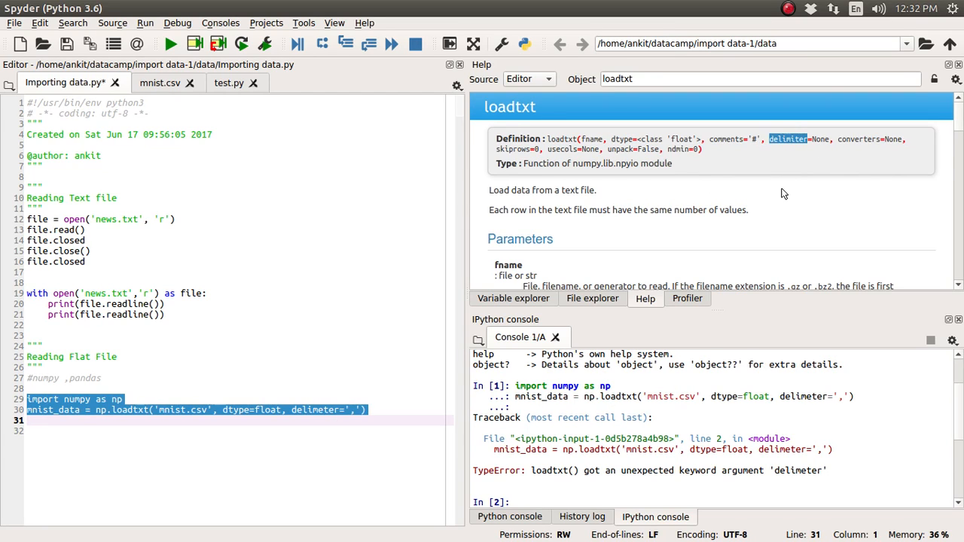
double_click(315, 410)
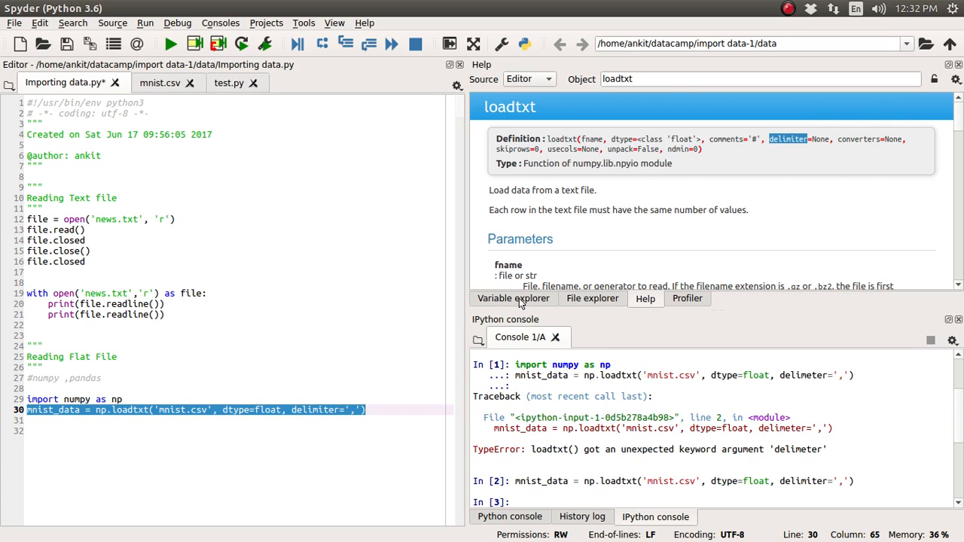
View the float64 (9, 785) mnist_data array in Variable explorer, then close it
left_click(513, 298)
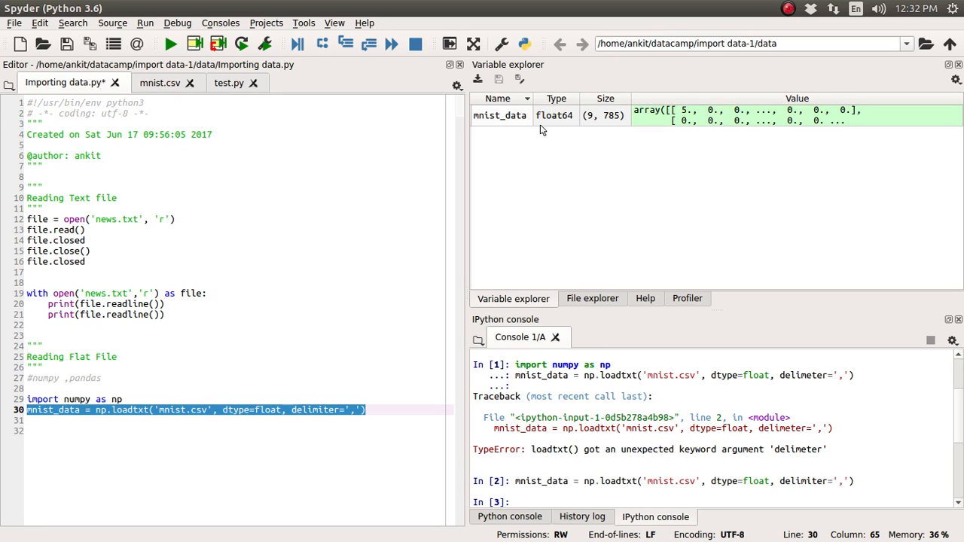
mouse_move(559, 130)
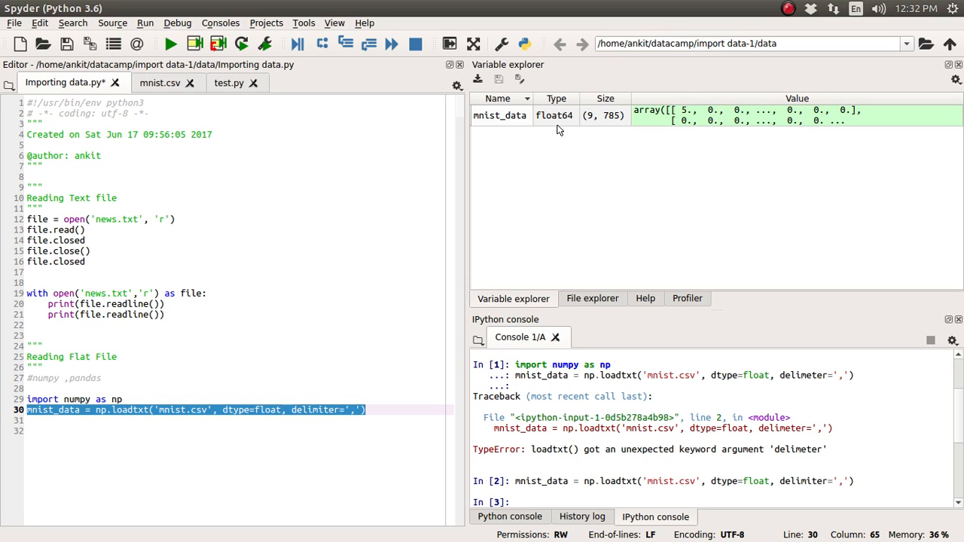
mouse_move(606, 128)
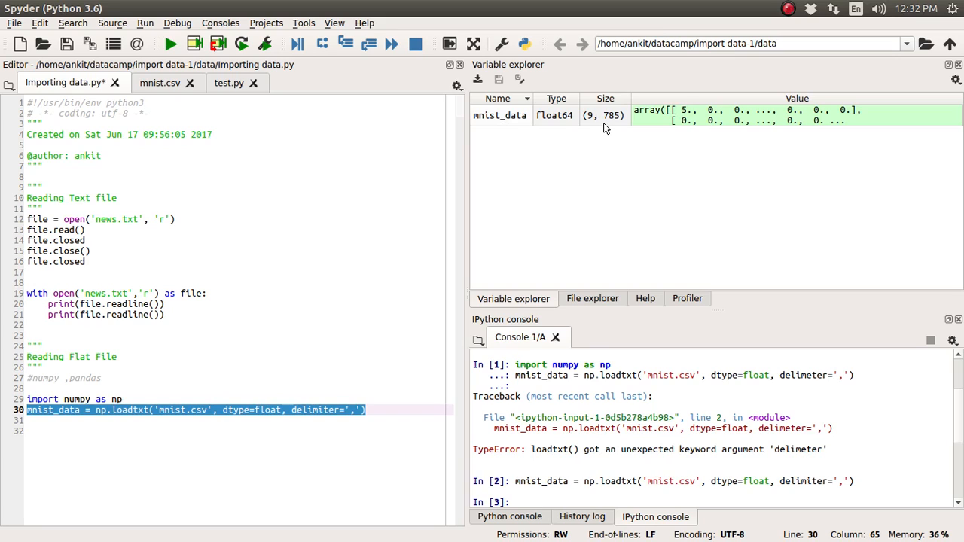
mouse_move(604, 125)
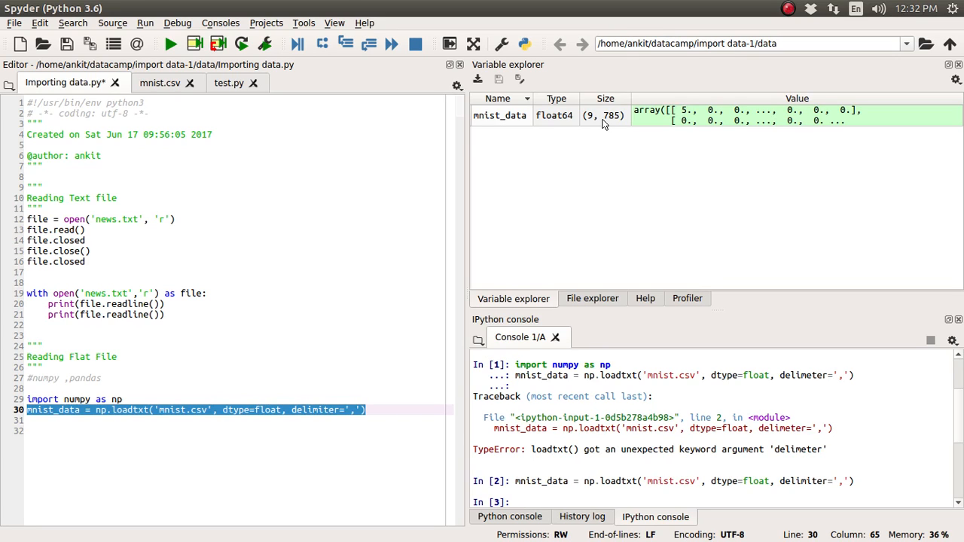
mouse_move(567, 115)
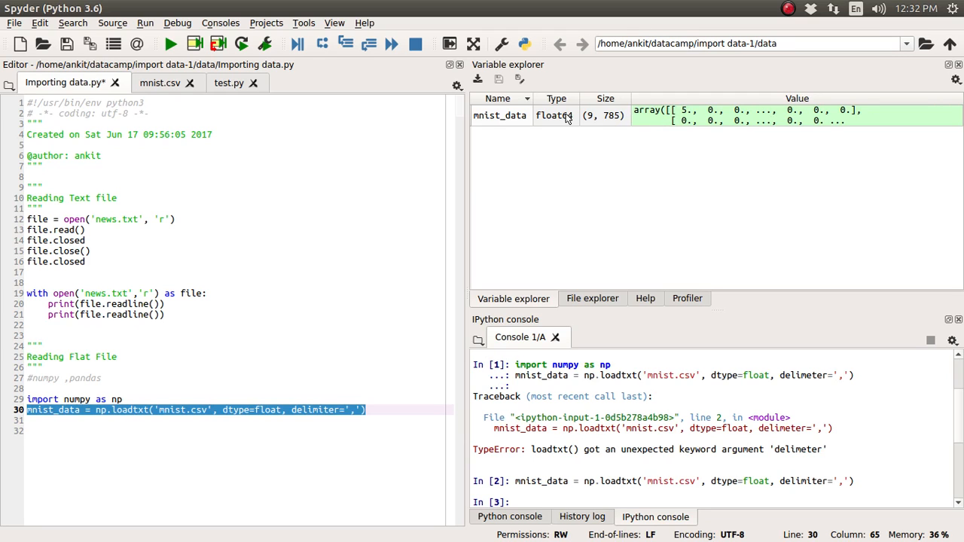
double_click(500, 115)
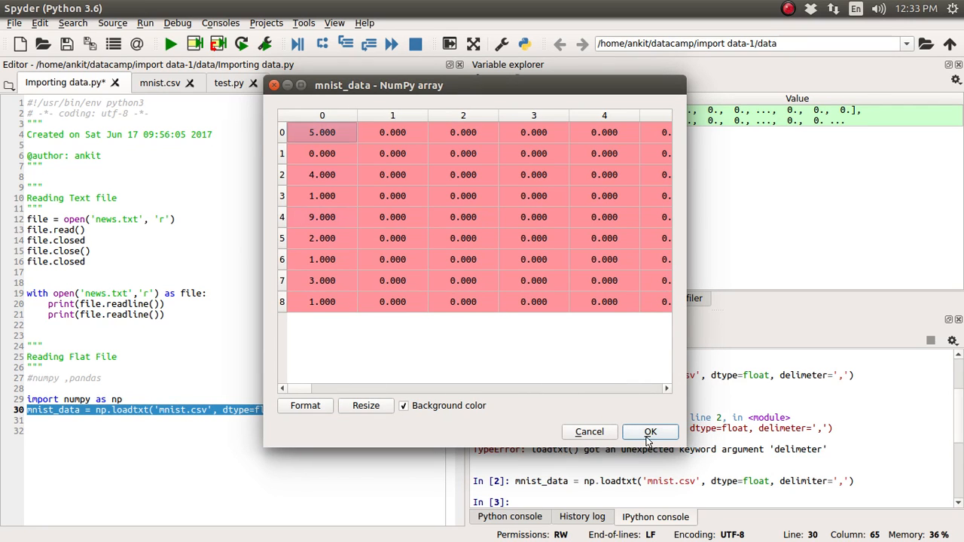
left_click(650, 431)
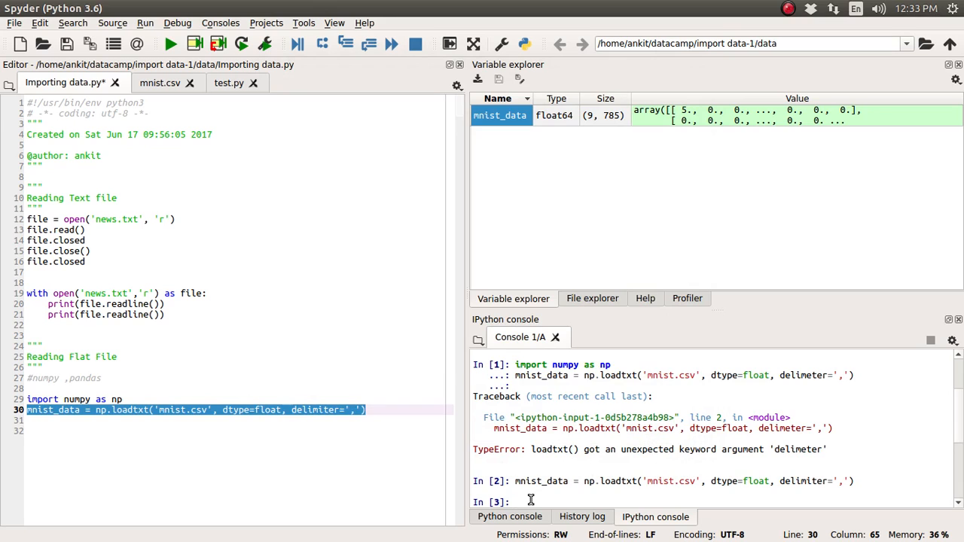
Add comments='#' to the mnist loadtxt call on line 30
type("mnist_data")
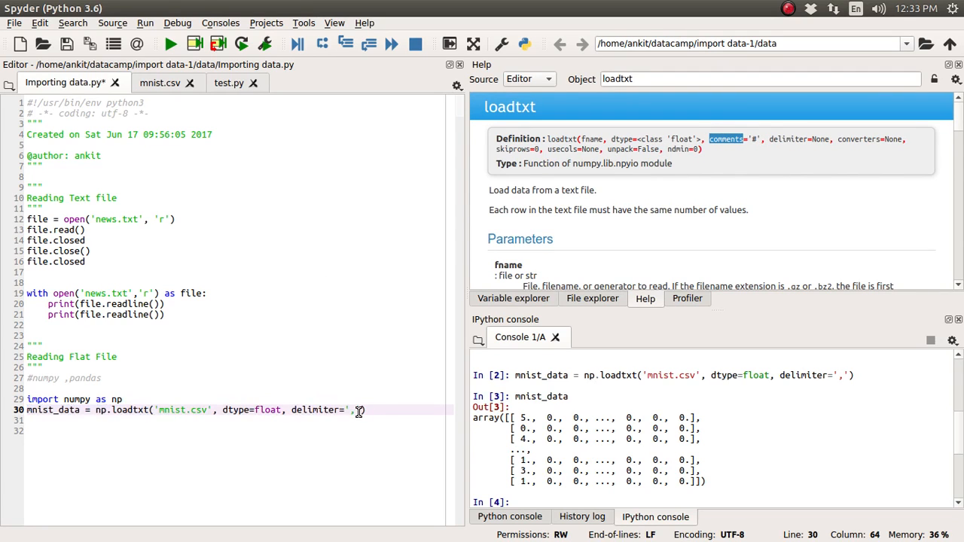
type("co")
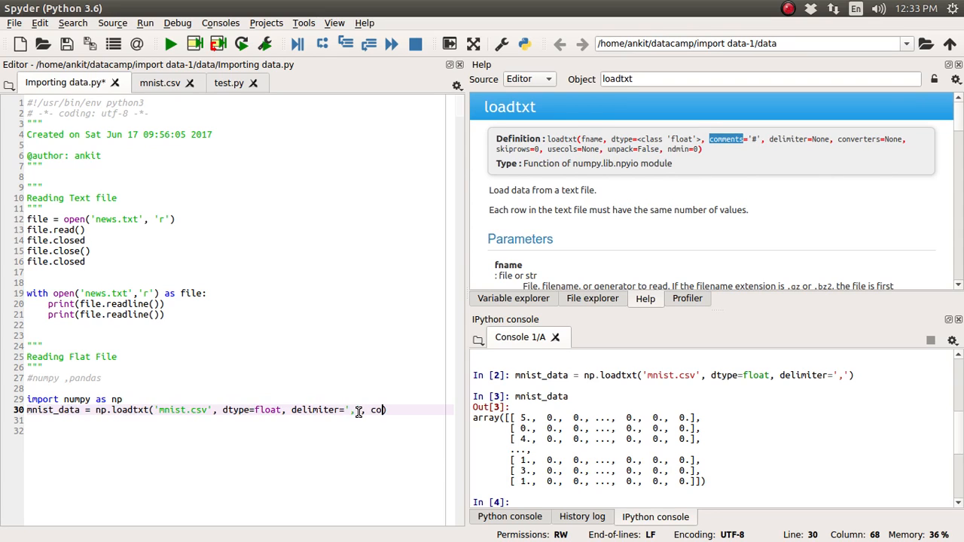
type("co")
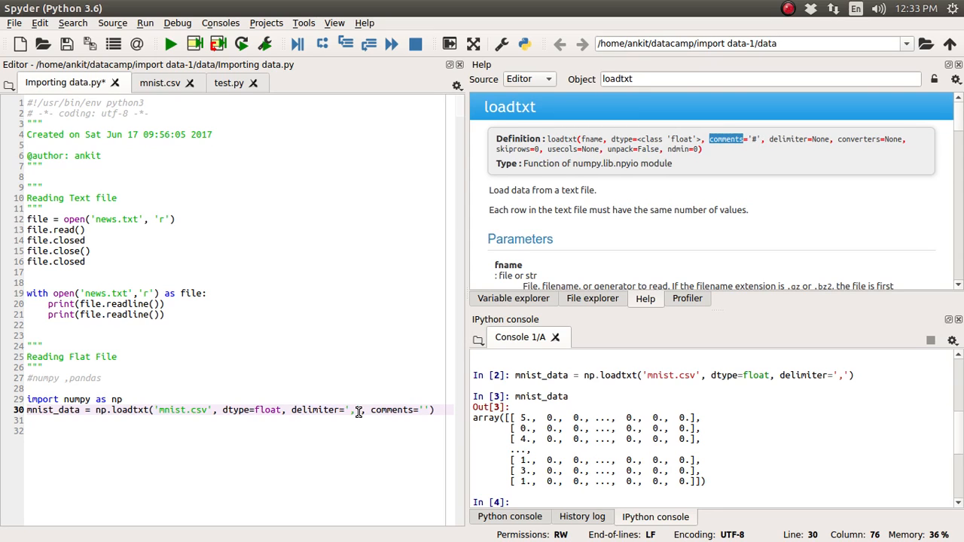
type("#")
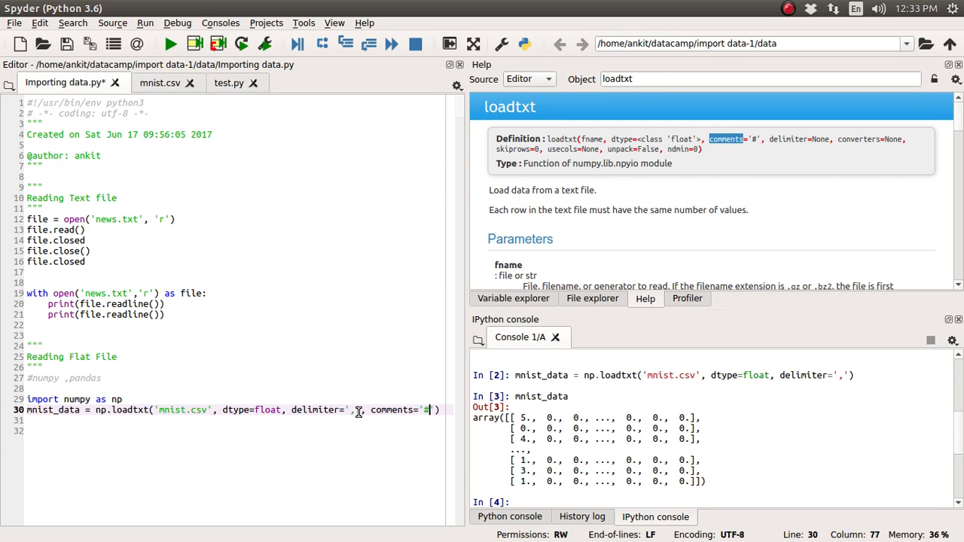
Prefix the second row of mnist.csv with # and return to the script
left_click(159, 82)
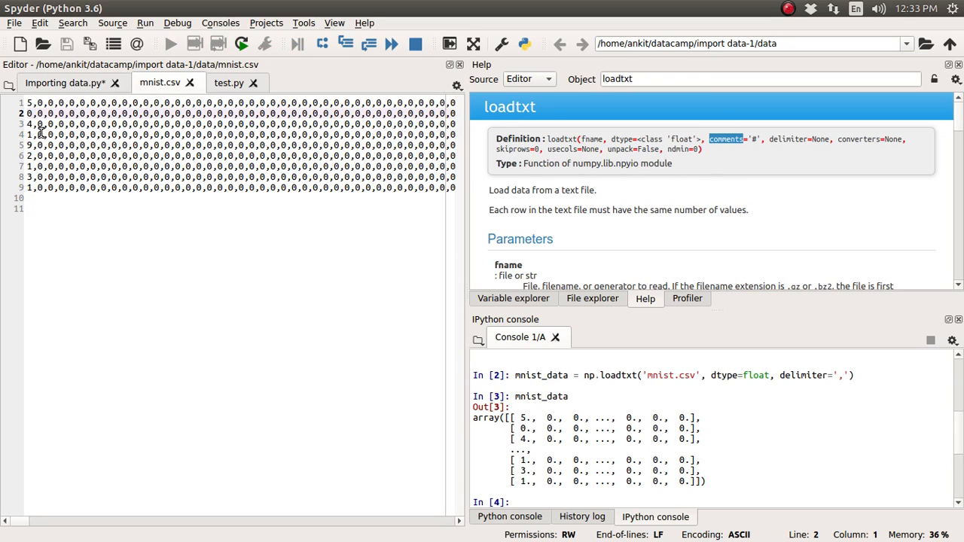
type("#")
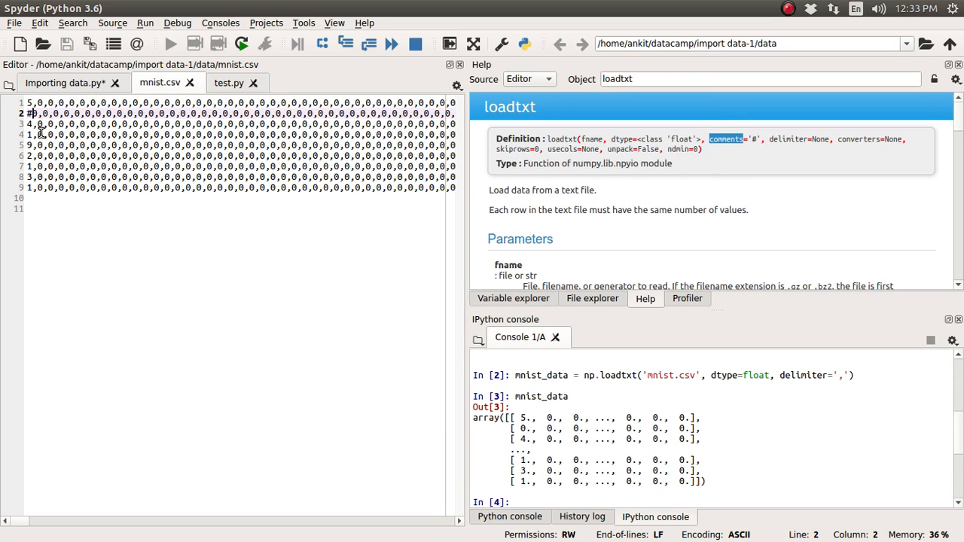
left_click(66, 83)
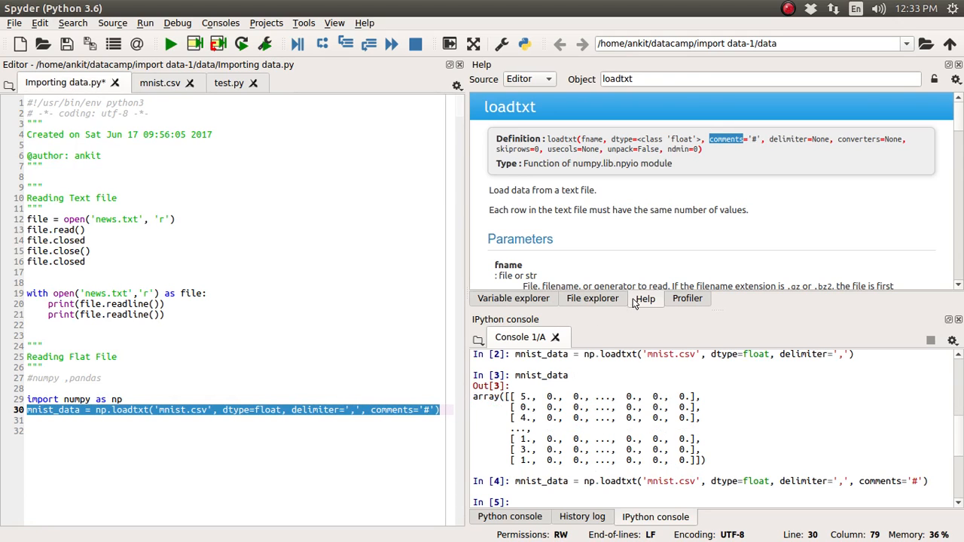
Confirm in Variable explorer that mnist_data now has size (8, 785)
left_click(513, 298)
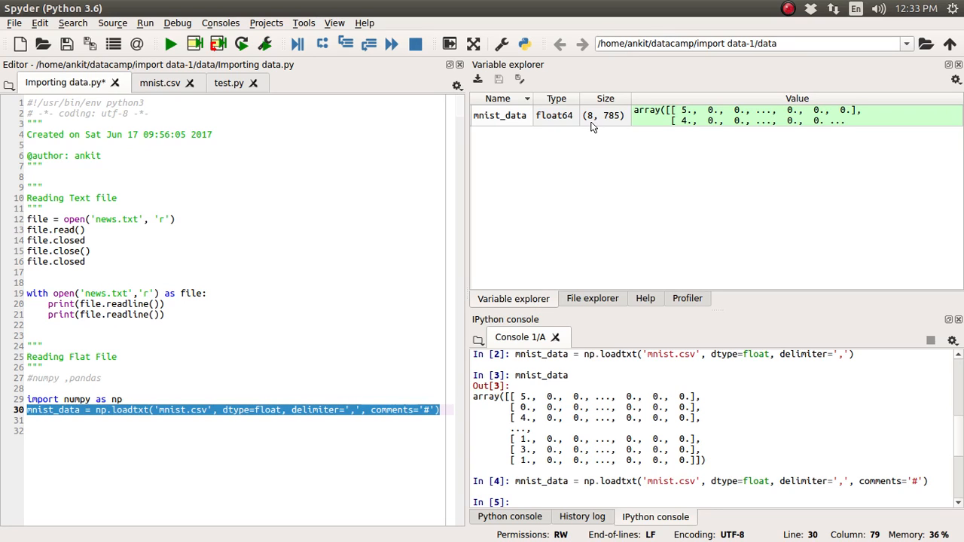
mouse_move(595, 125)
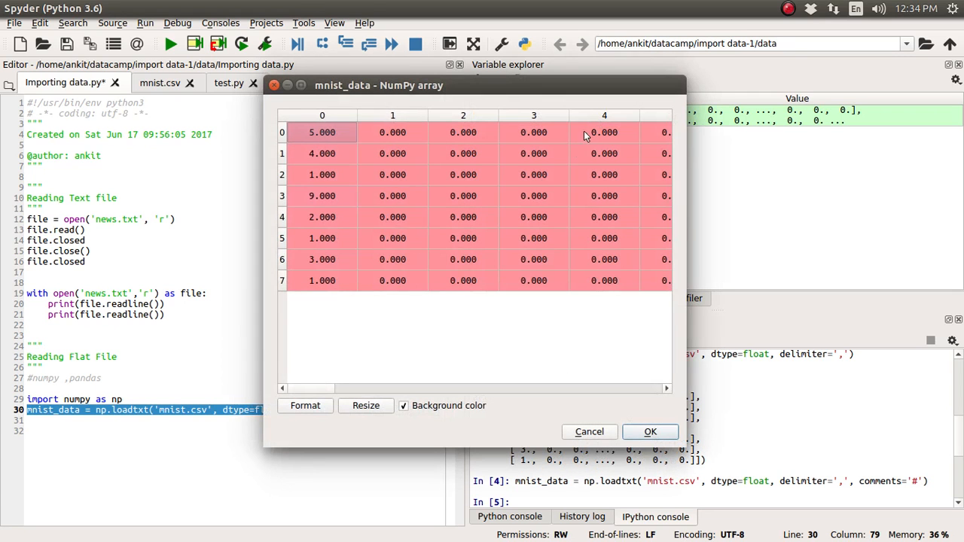
left_click(650, 432)
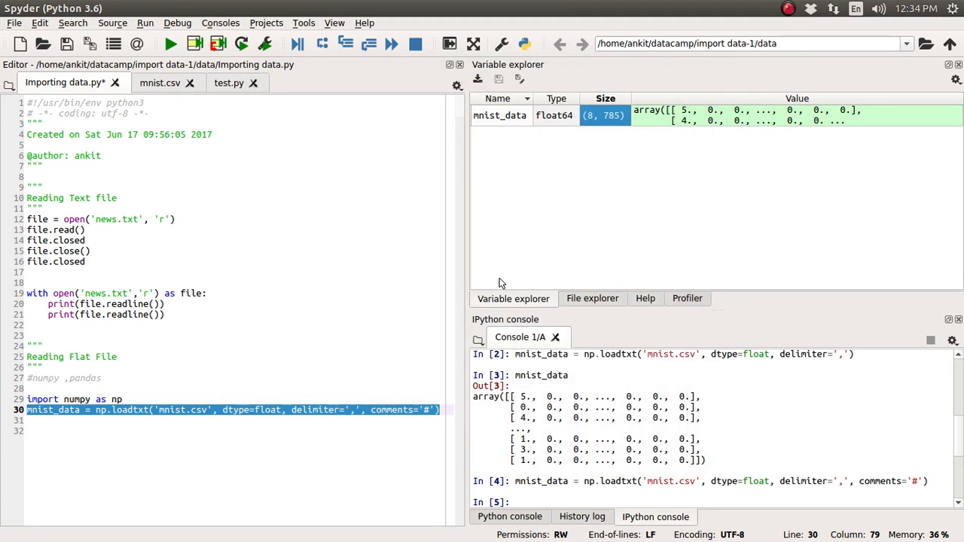
Recheck mnist.csv's commented row, then list the data folder's files again
left_click(159, 83)
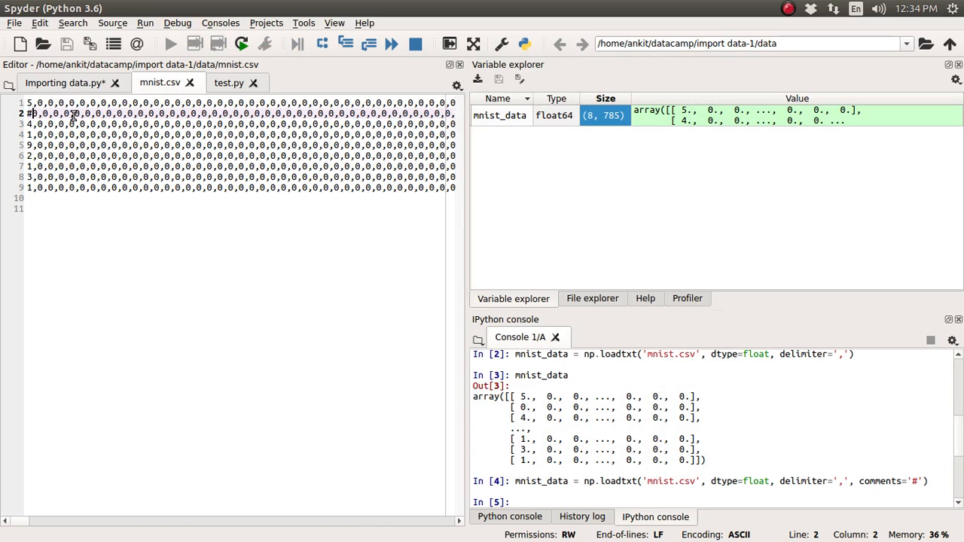
left_click(64, 83)
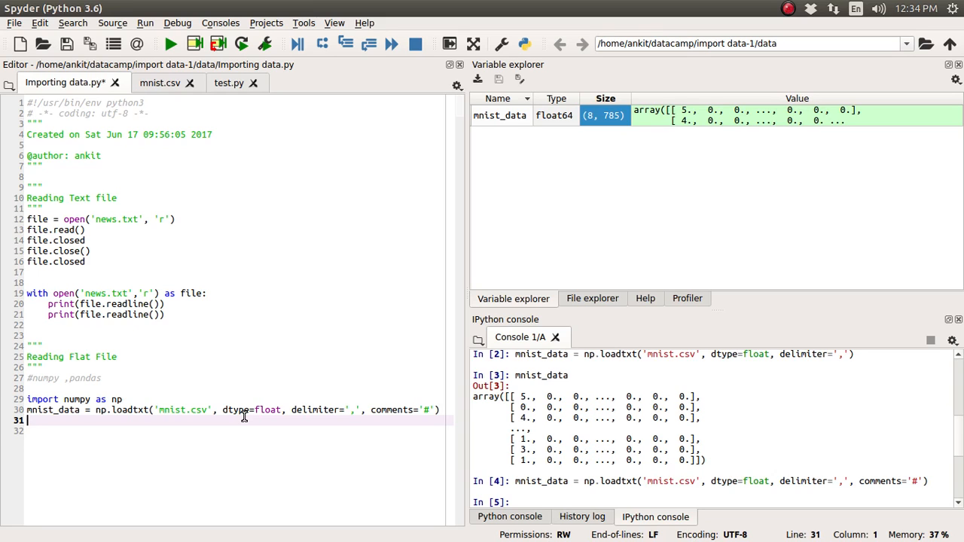
left_click(592, 299)
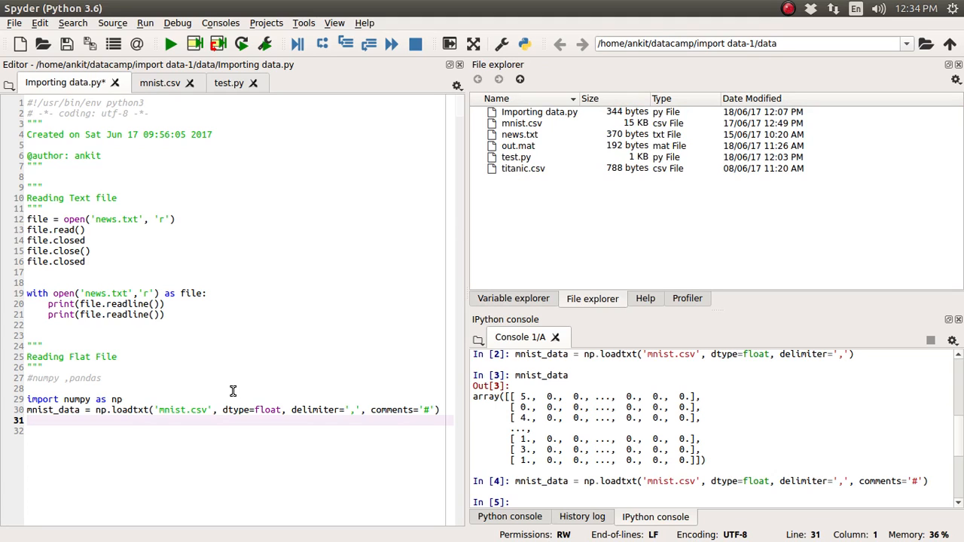
mouse_move(176, 410)
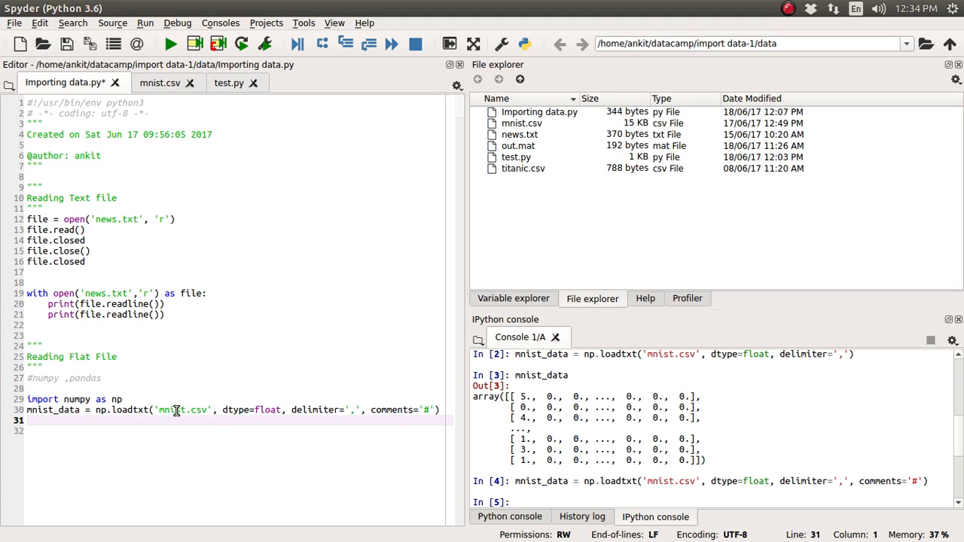
Open titanic.csv in the editor and compare it with mnist.csv
double_click(523, 168)
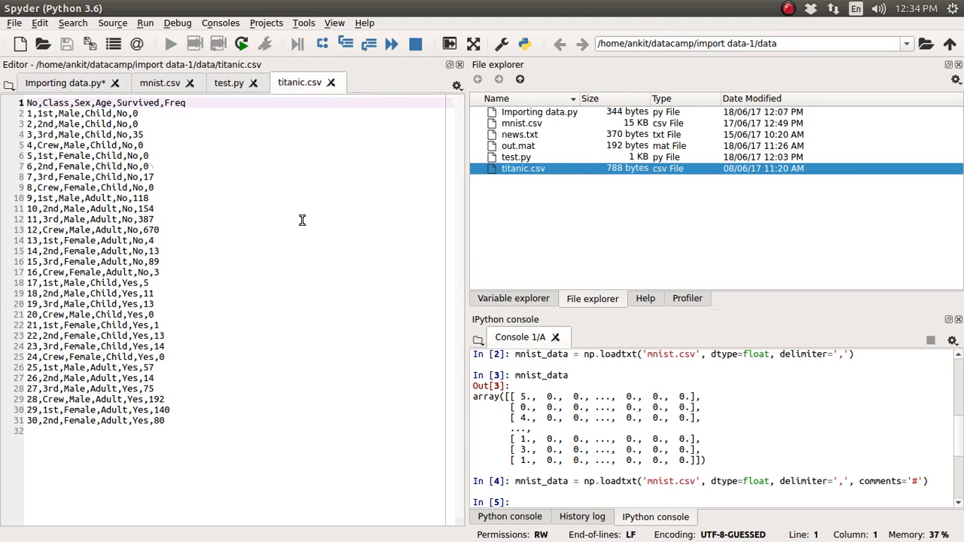
left_click(159, 83)
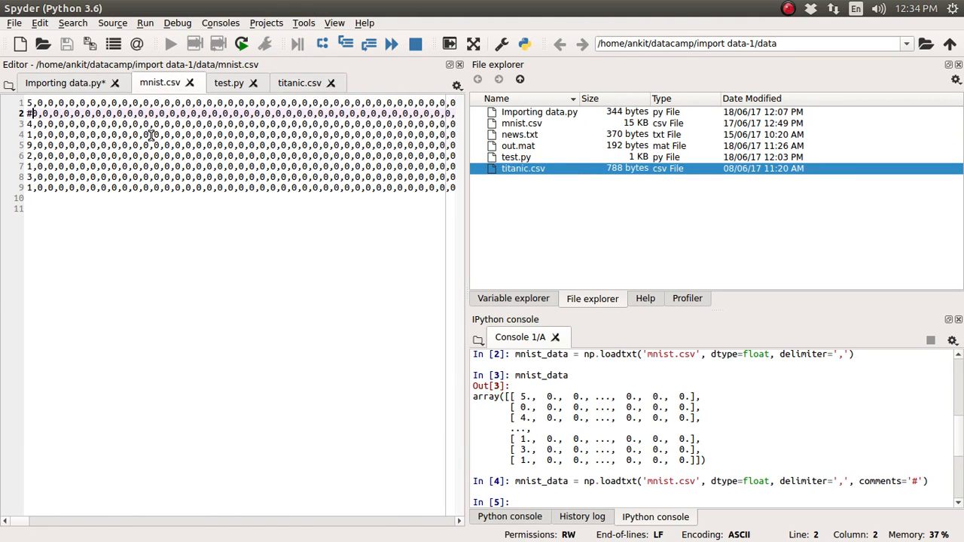
mouse_move(300, 82)
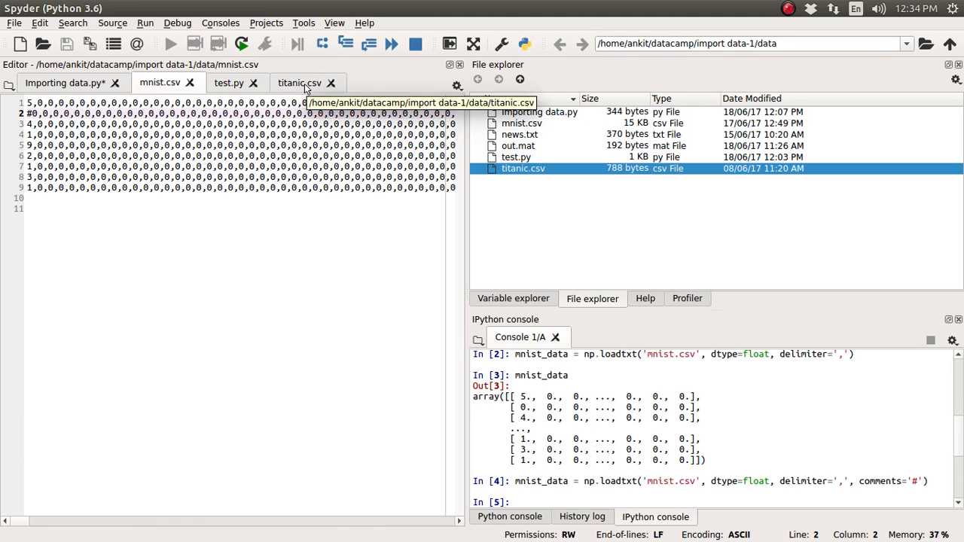
left_click(299, 83)
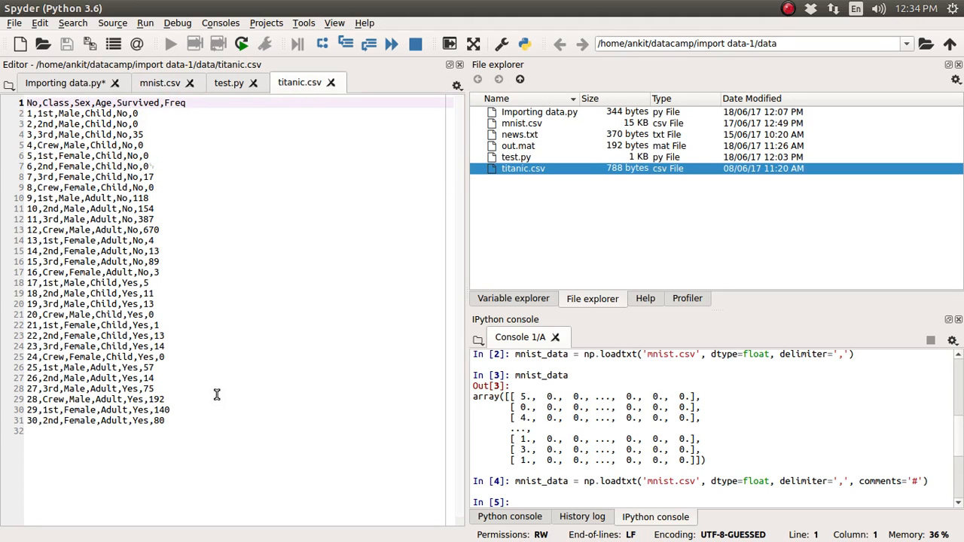
Change line 30's loadtxt call to load 'titanic.csv' instead of 'mnist.csv'
left_click(181, 421)
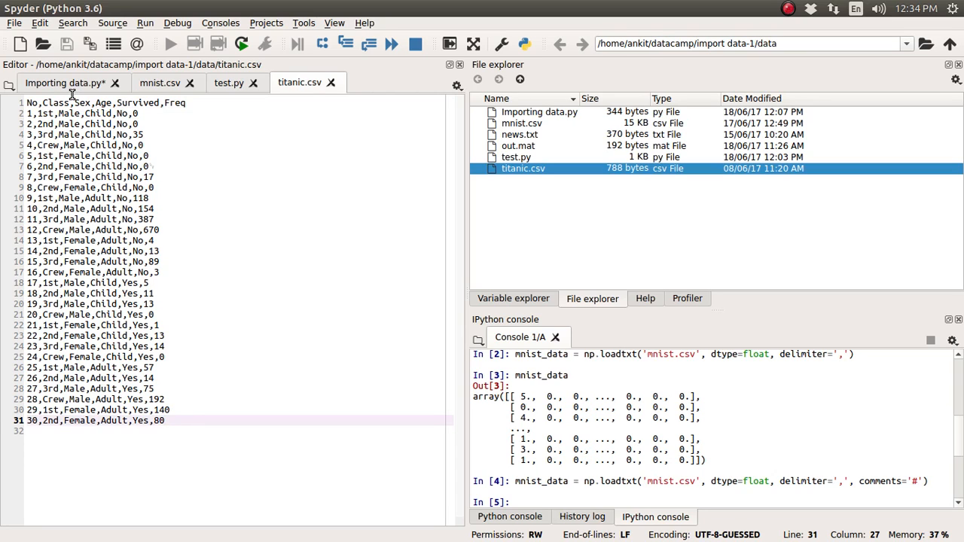
left_click(64, 82)
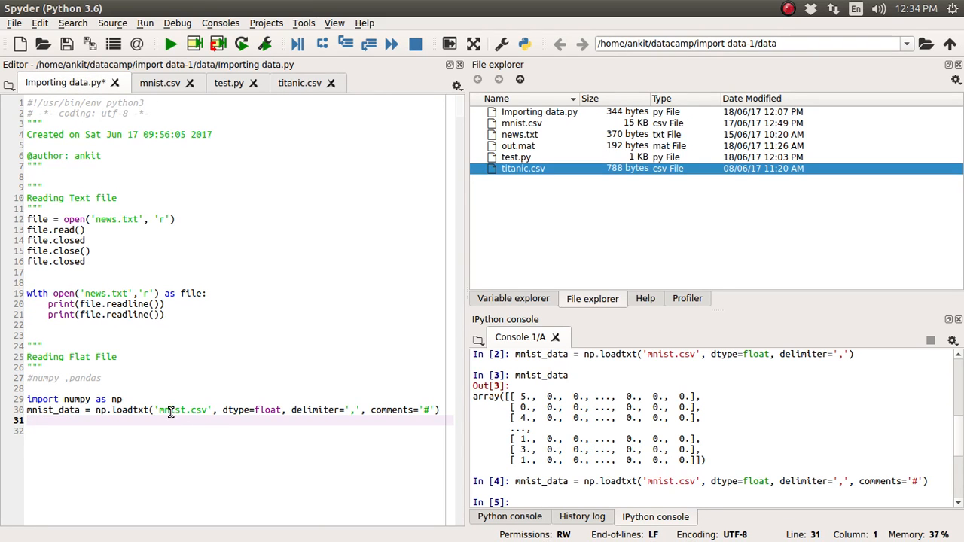
double_click(171, 409)
type("titanic")
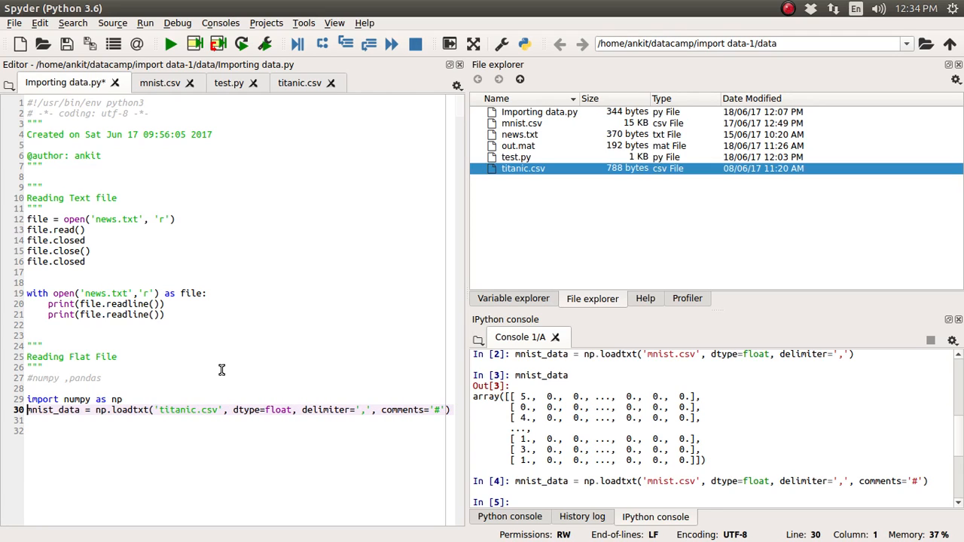
Run np.loadtxt on titanic.csv with dtype=float, getting ValueError for 'No'
key("F9")
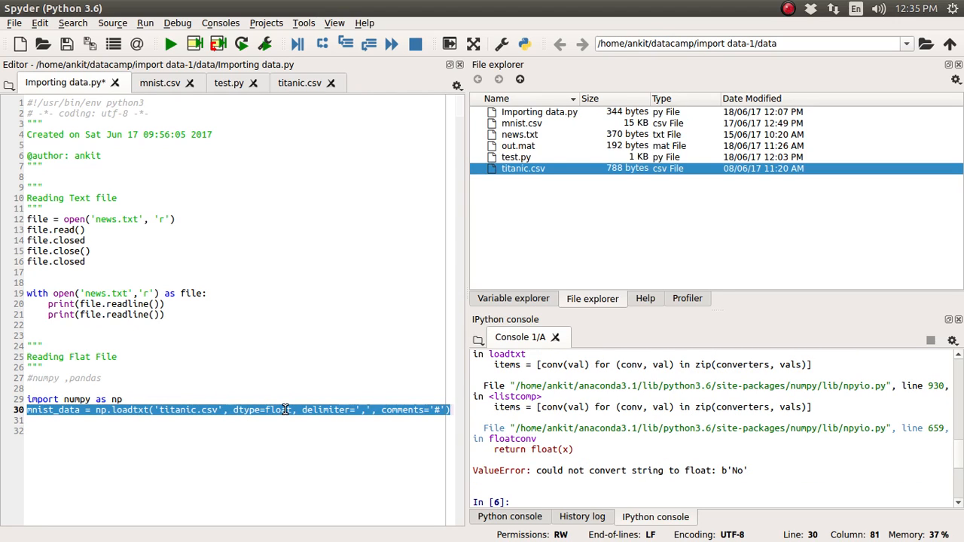
double_click(277, 409)
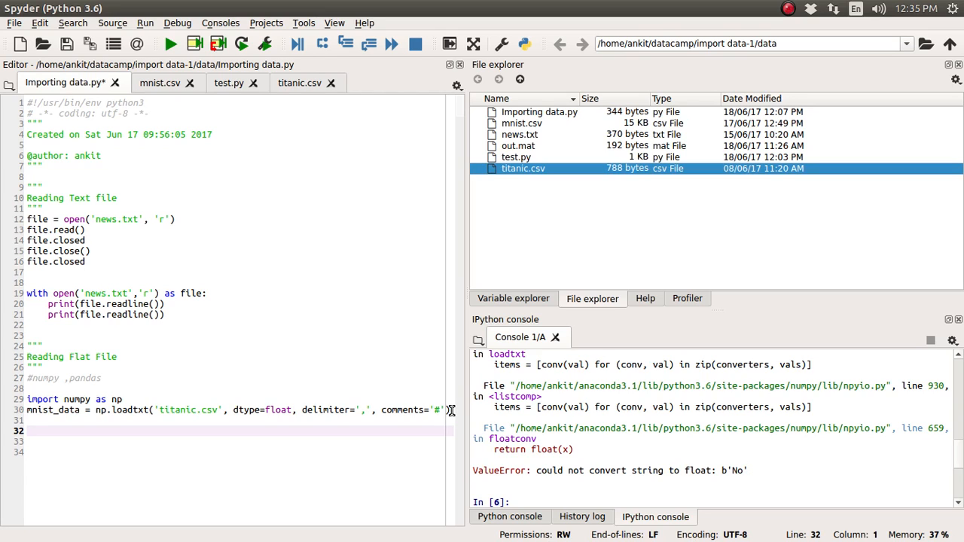
Start line 32 as np.genfromtxt('titanic.csv', dtype, fixing the mistyped function name
type("np.get")
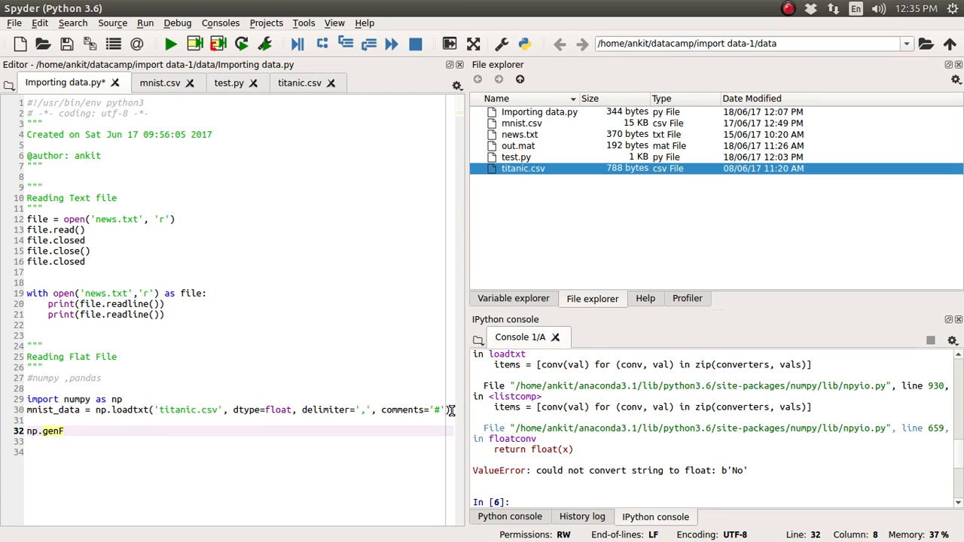
key("BackSpace")
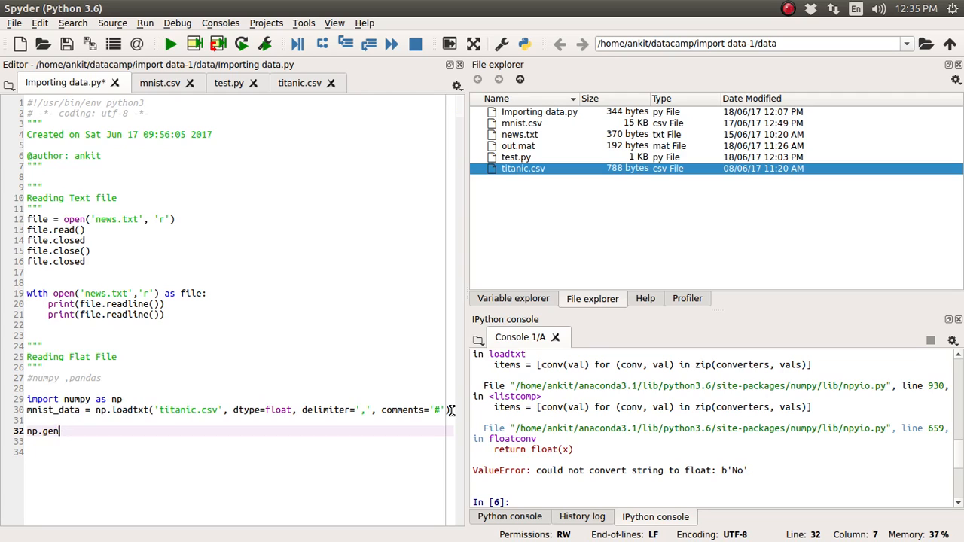
type("fromtxt('")
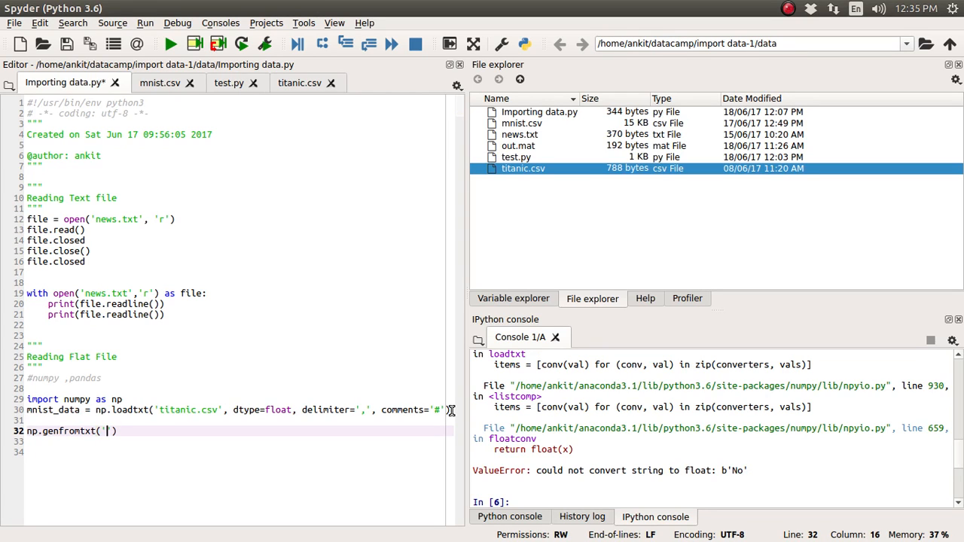
type("titanic")
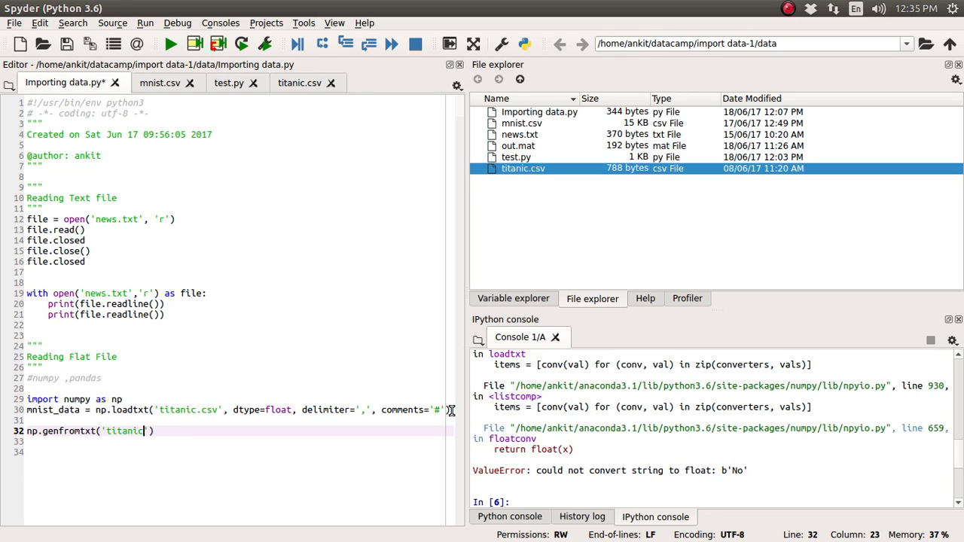
type(".csv")
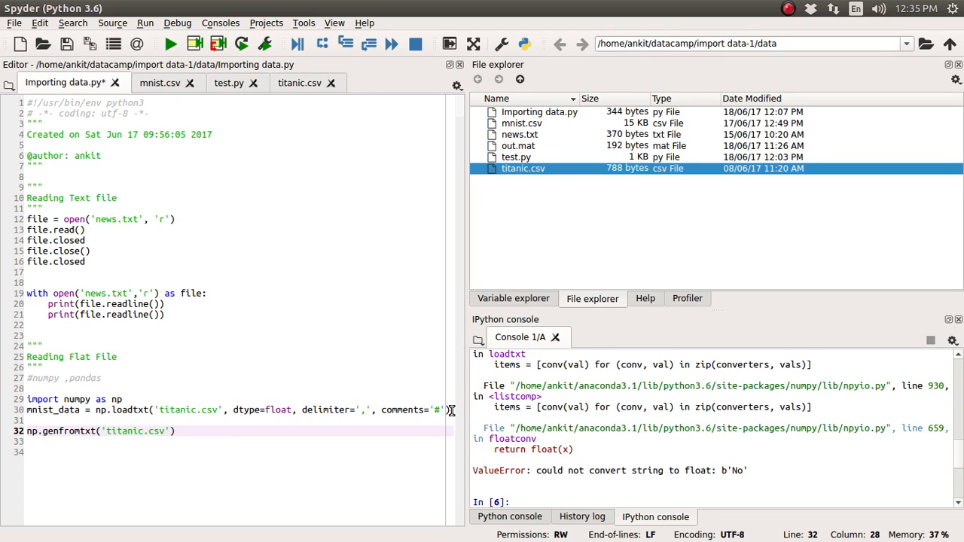
type(",")
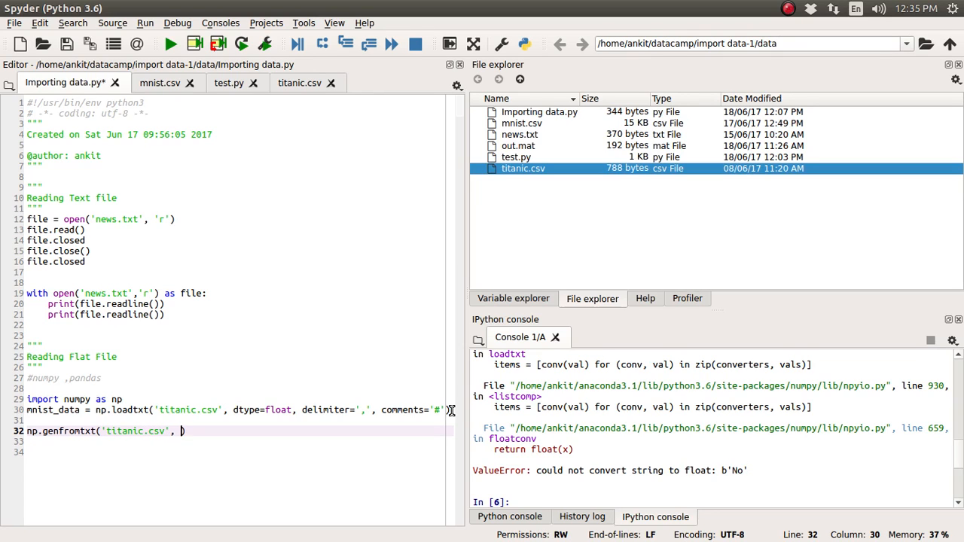
type("dtype")
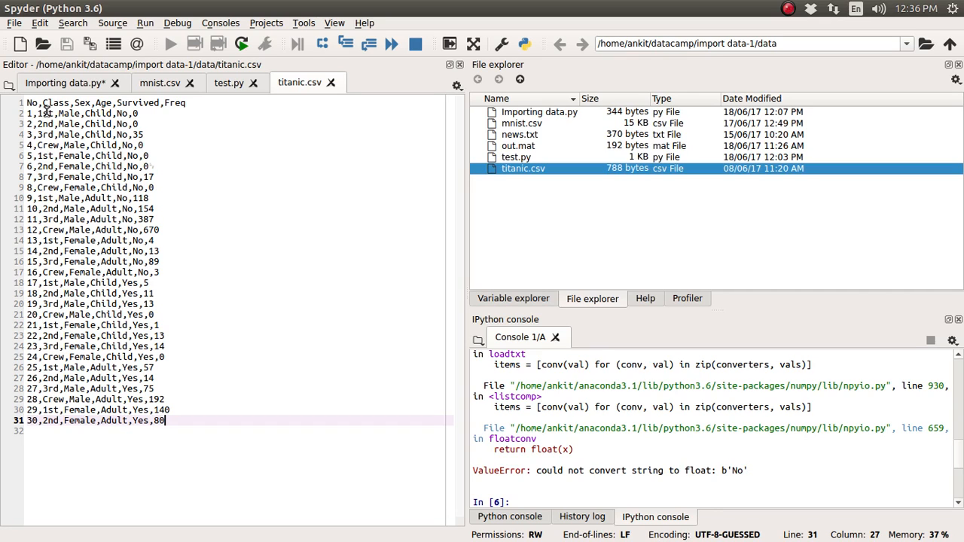
mouse_move(68, 121)
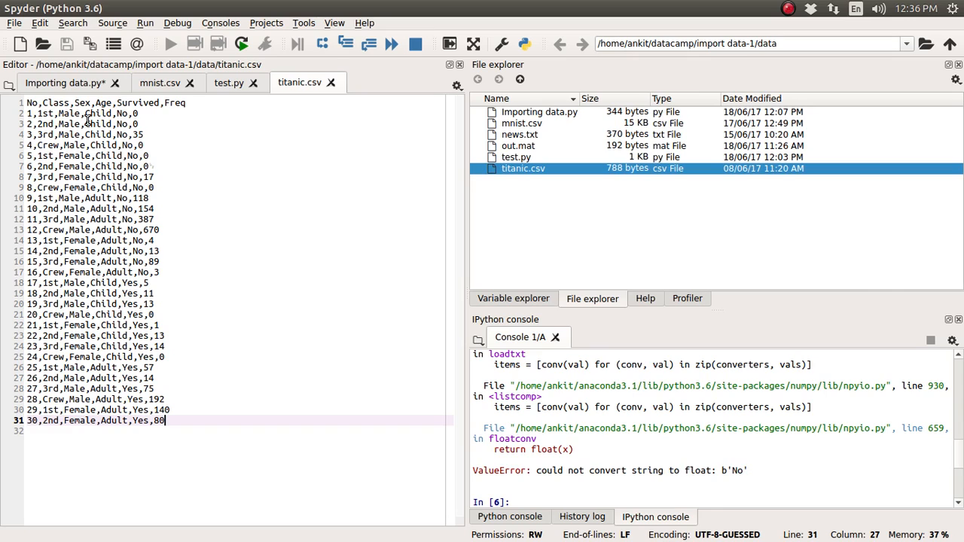
mouse_move(104, 163)
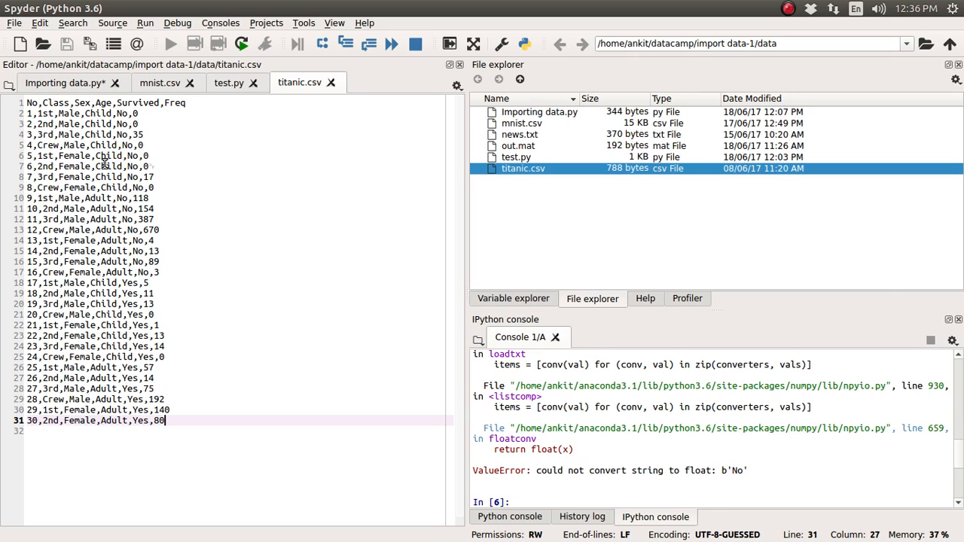
mouse_move(100, 160)
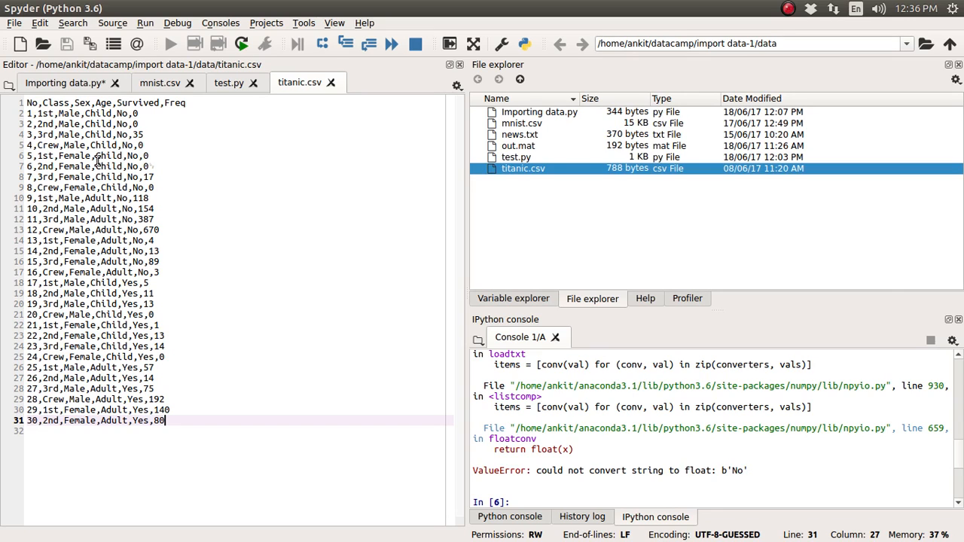
mouse_move(154, 121)
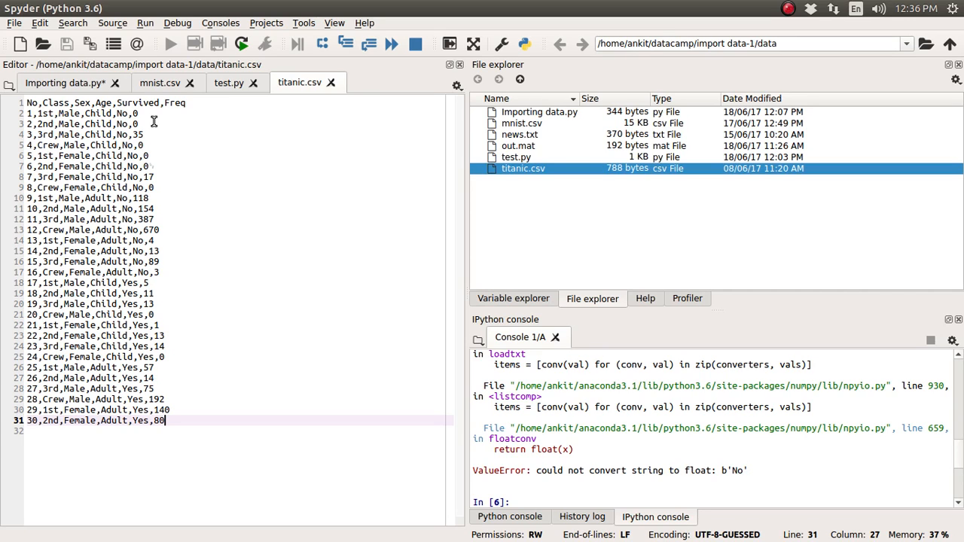
Return to the Importing data.py script tab after viewing titanic.csv
left_click(64, 82)
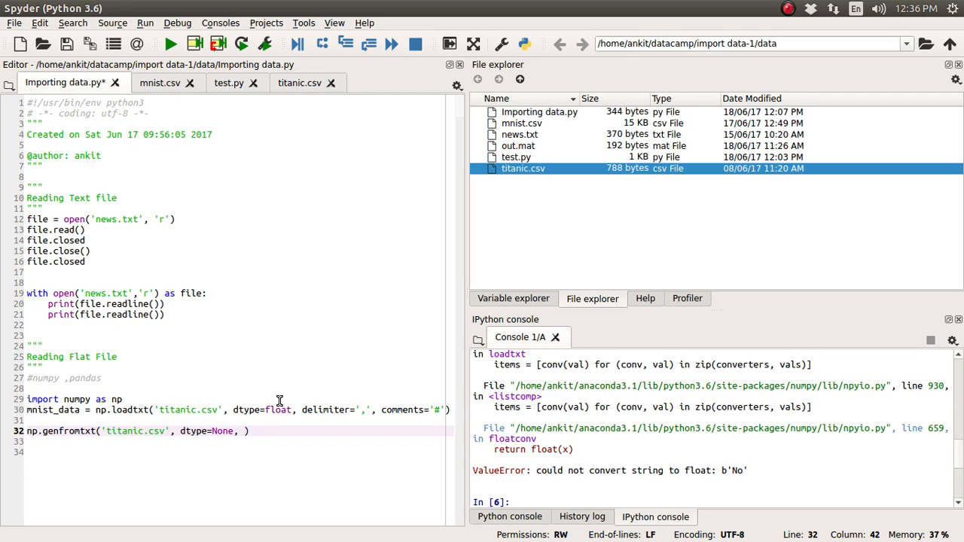
Add delimiter=',' to the titanic_data genfromtxt call on line 32
type("delimiter='")
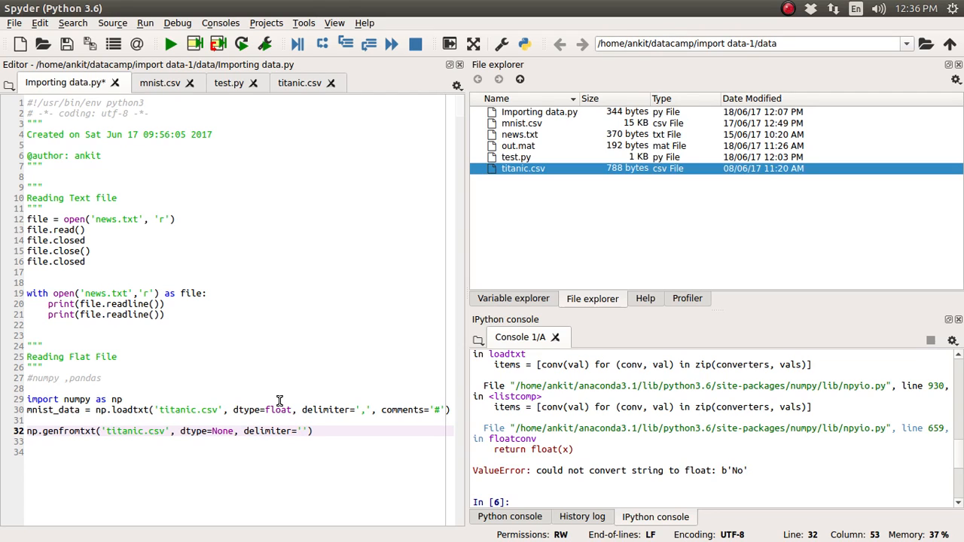
type(",'")
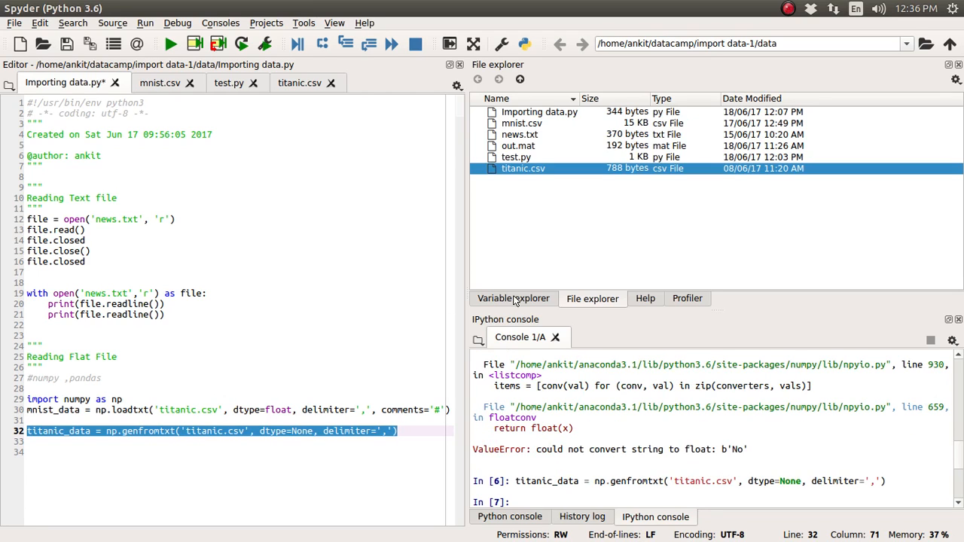
Open titanic_data in Variable explorer and dismiss the unsupported bytes64 array message
left_click(513, 298)
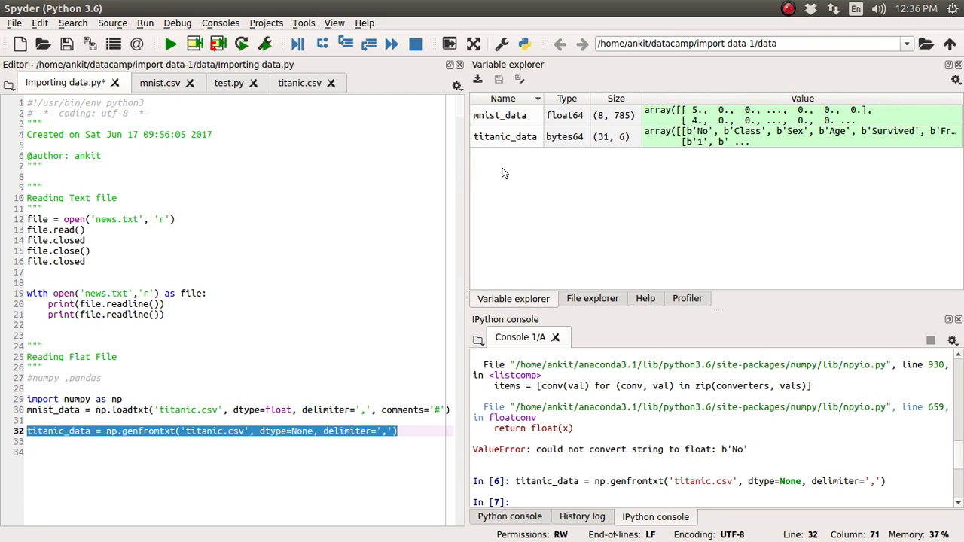
double_click(505, 137)
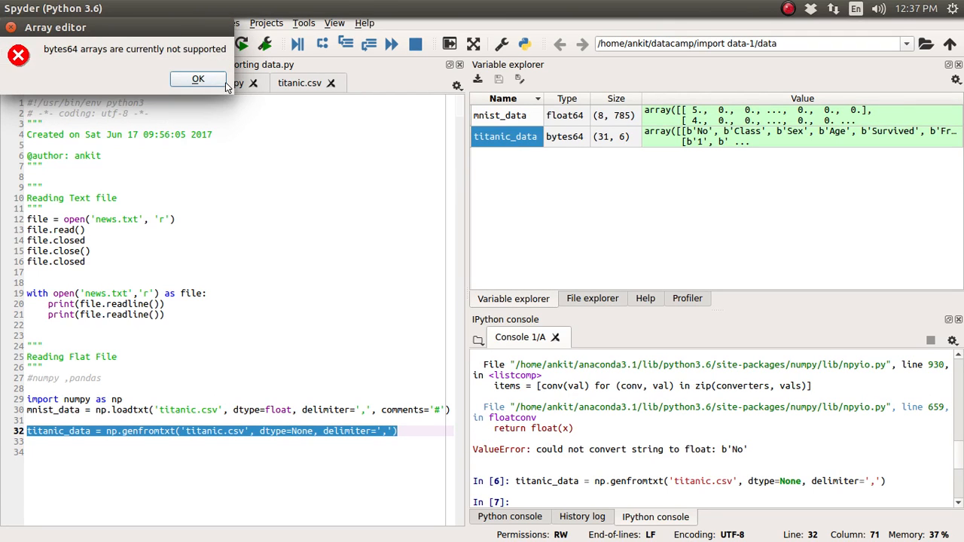
left_click(197, 80)
type("titanic_data")
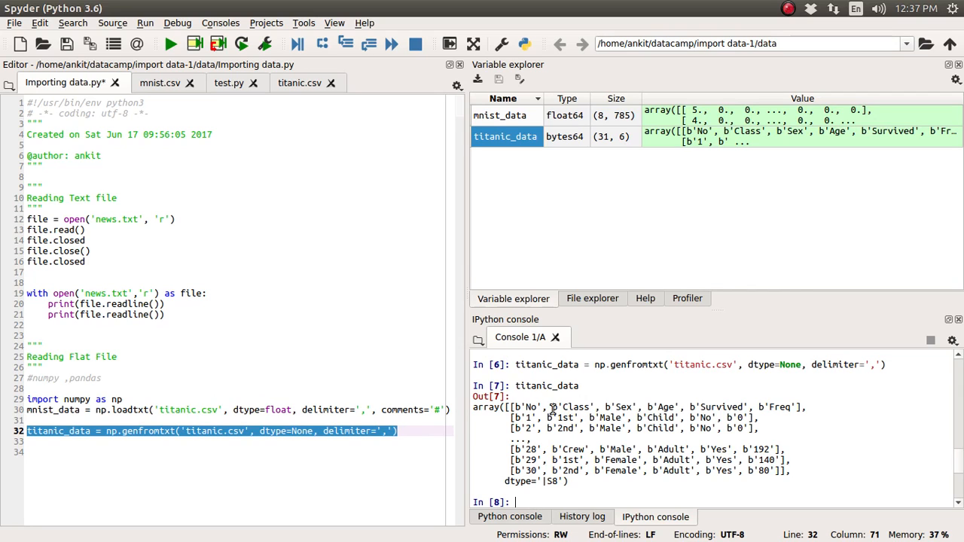
mouse_move(580, 386)
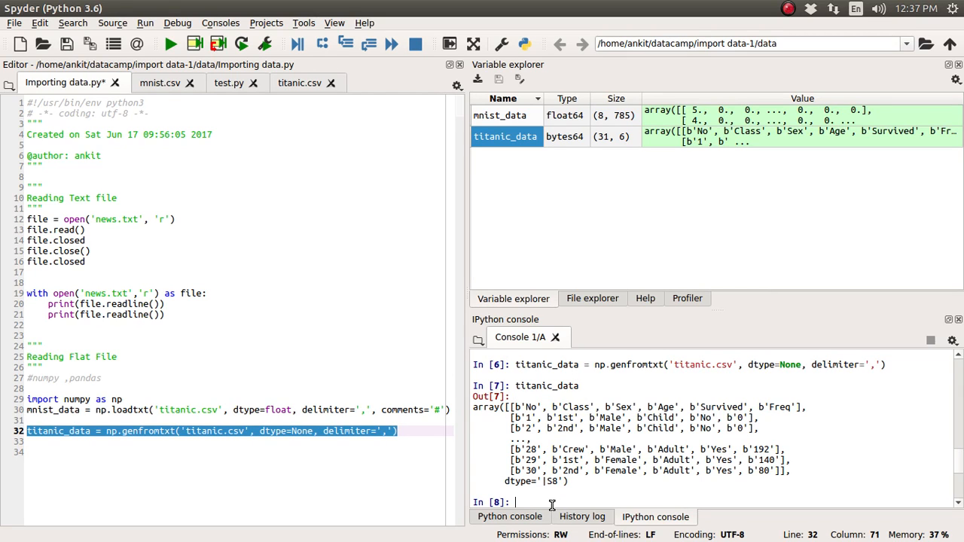
Query titanic_data.shape in the console, getting (31, 6)
type("titanic_data.shape")
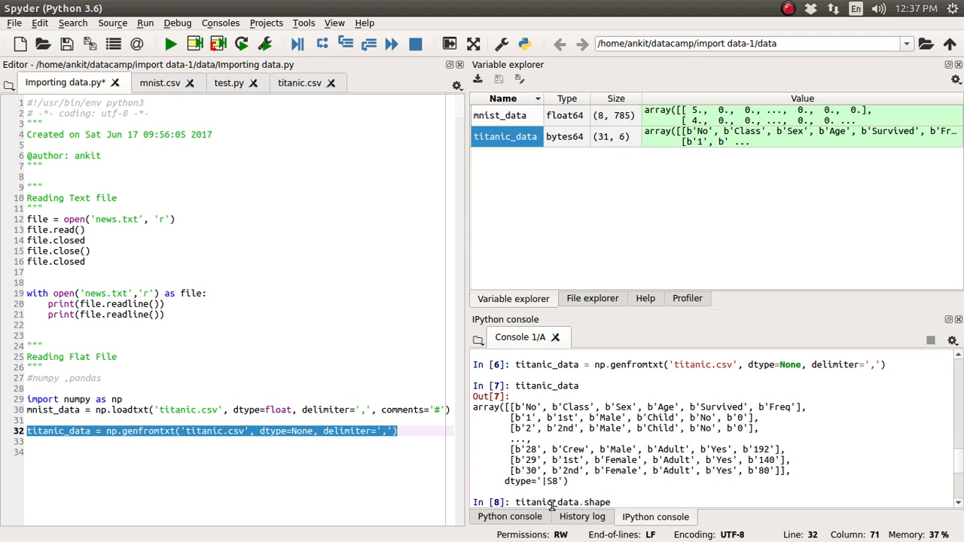
key("Return")
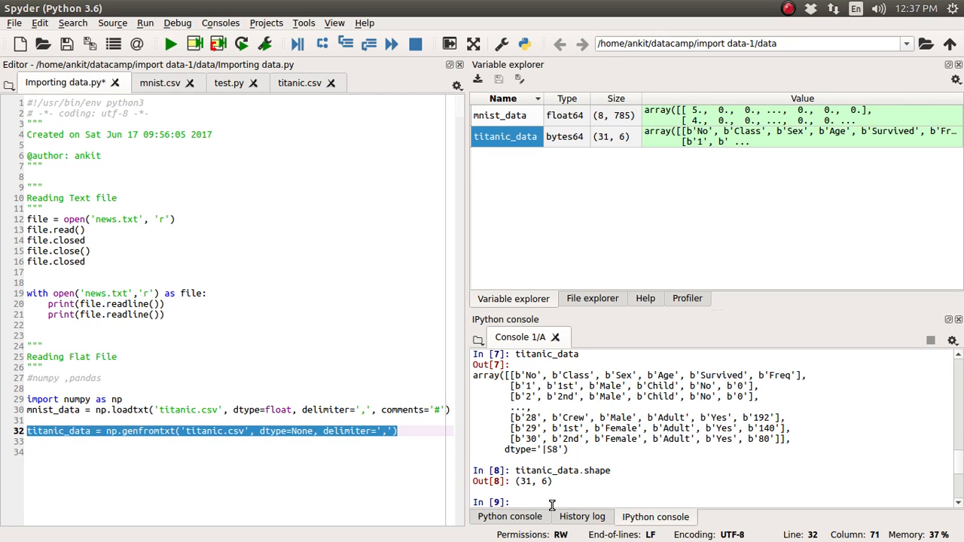
left_click(300, 82)
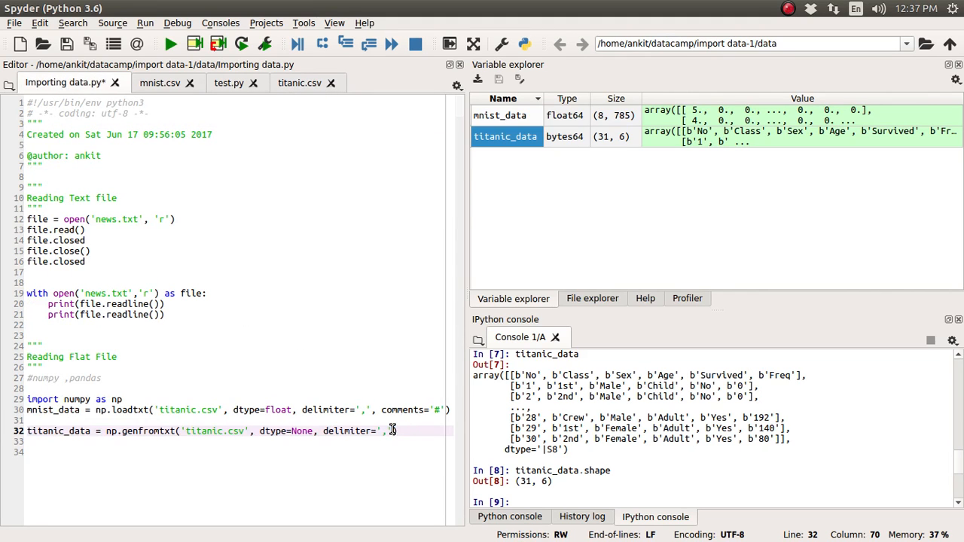
Add skip_header=1 to genfromtxt and recheck titanic_data.shape, now (30,)
type("ski")
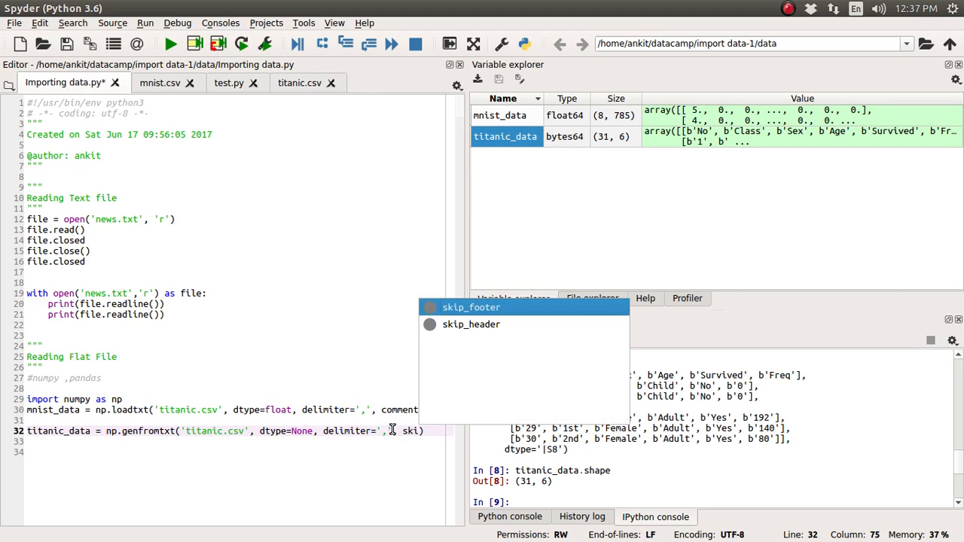
left_click(471, 324)
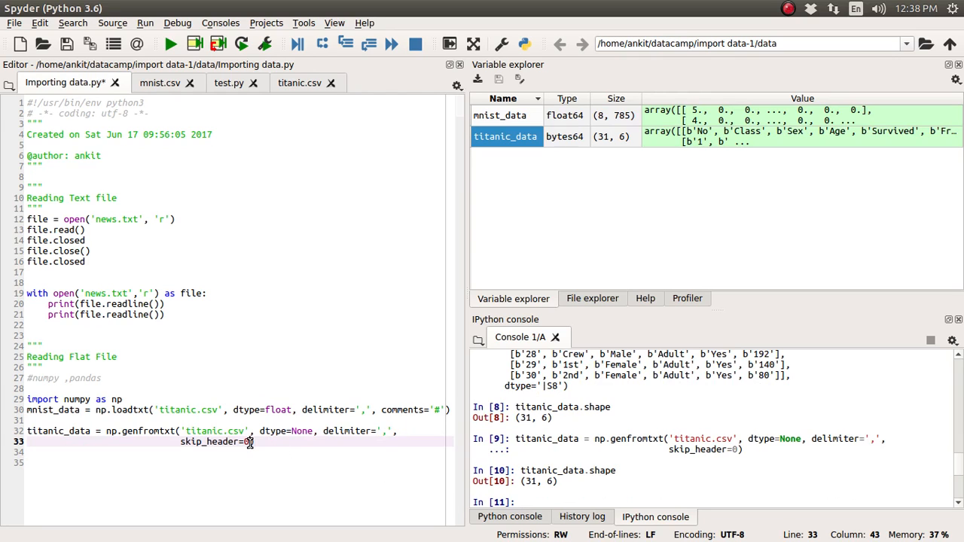
mouse_move(281, 443)
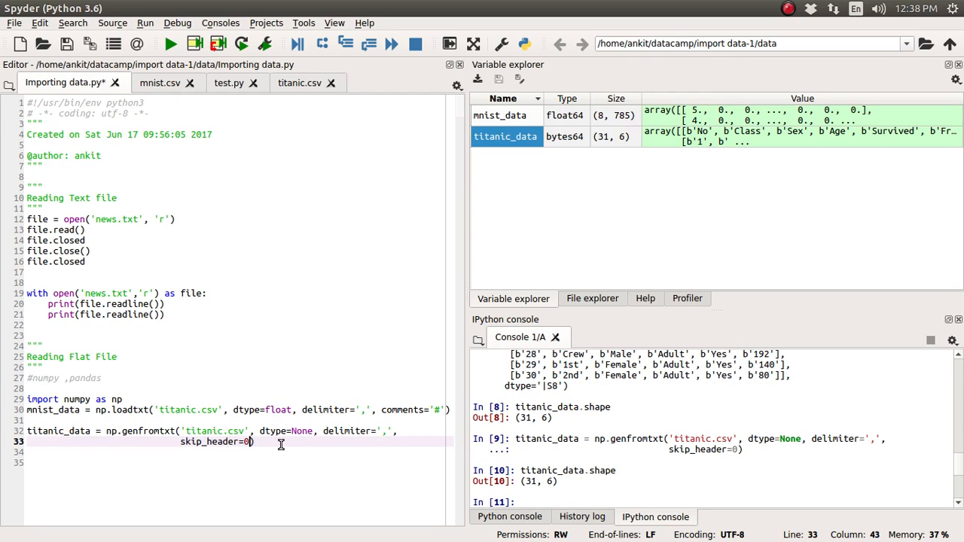
type("1")
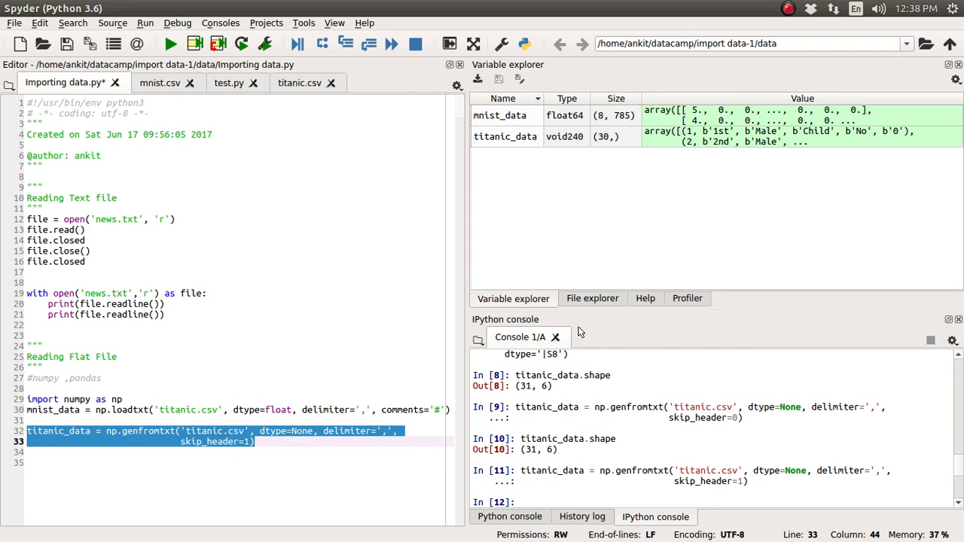
type("titanic_data.shape")
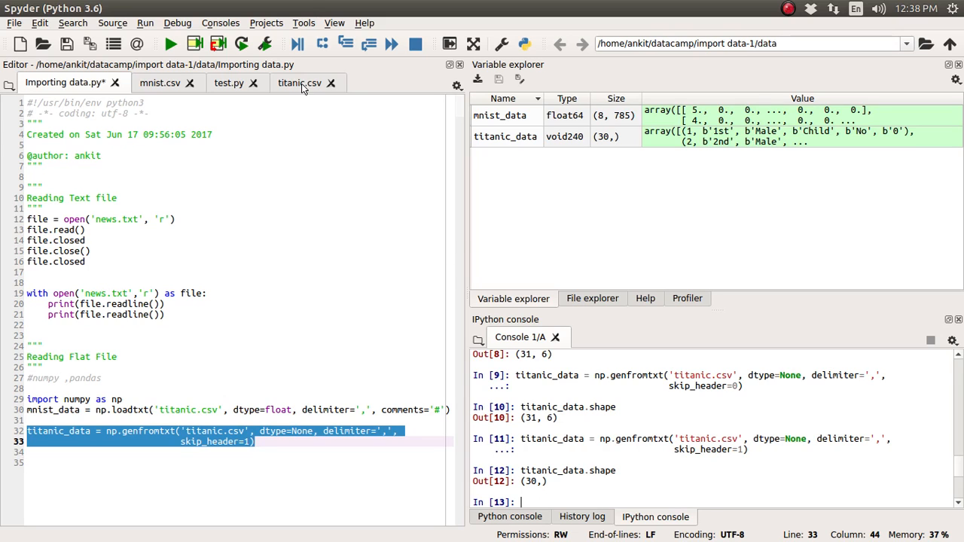
left_click(300, 82)
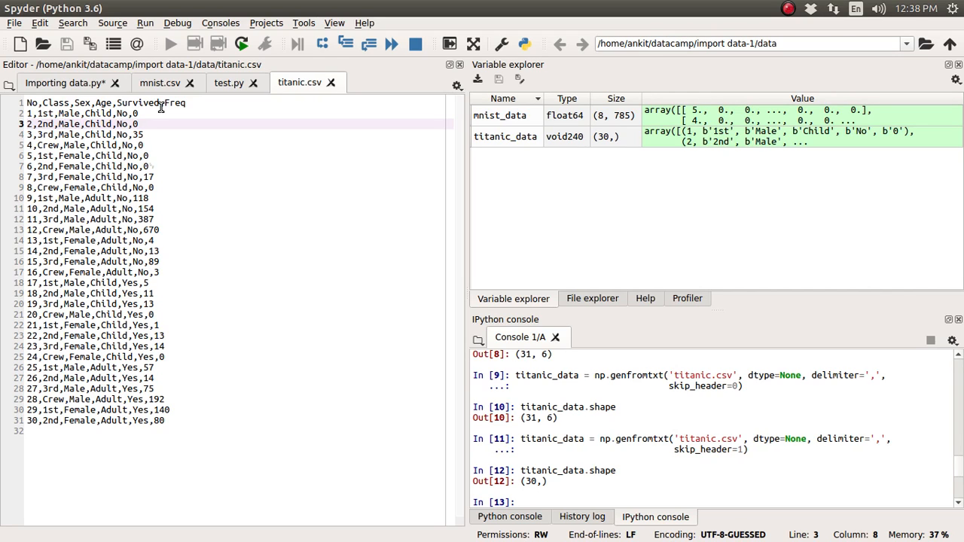
left_click(64, 83)
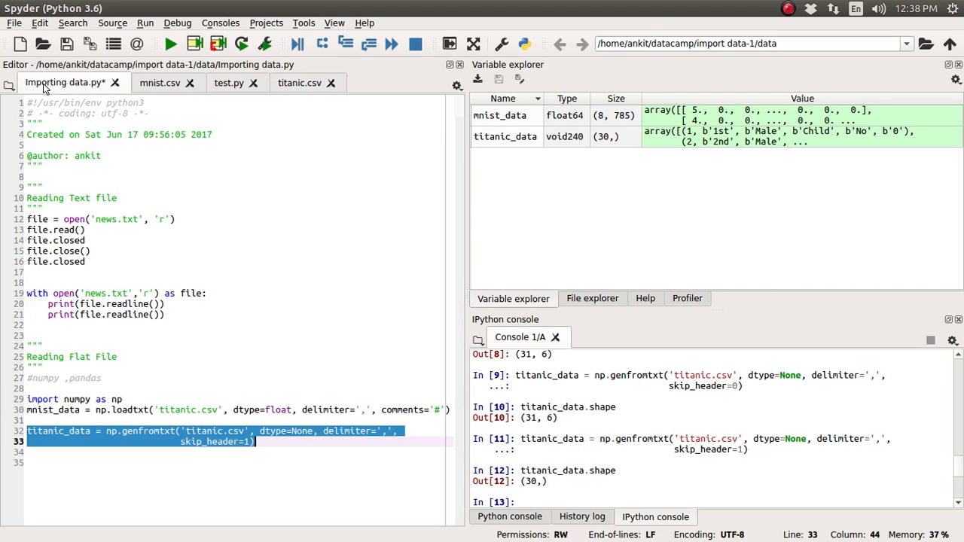
mouse_move(194, 326)
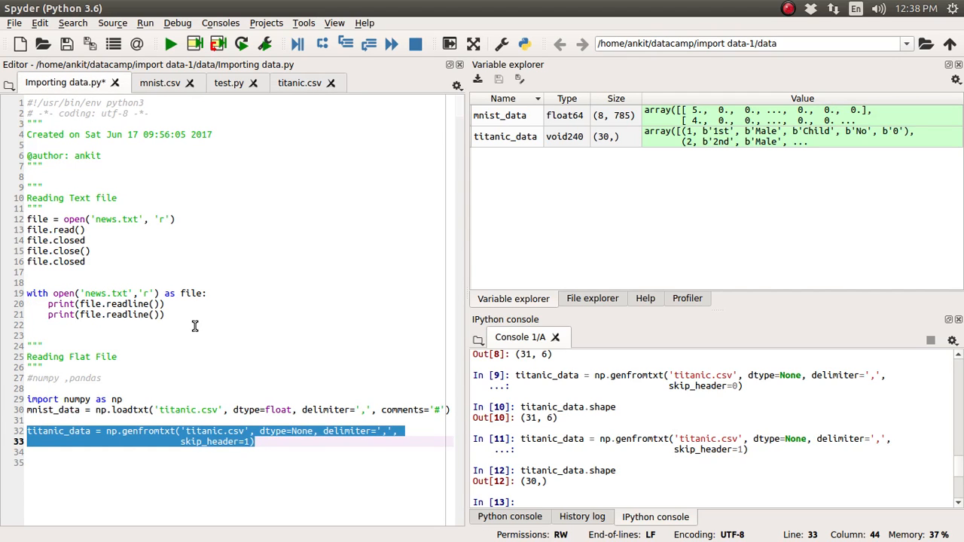
double_click(130, 410)
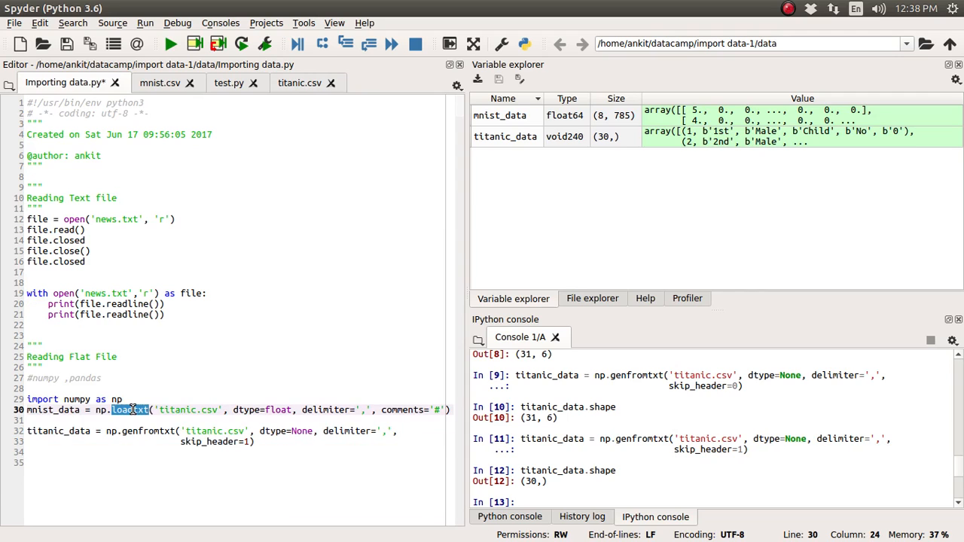